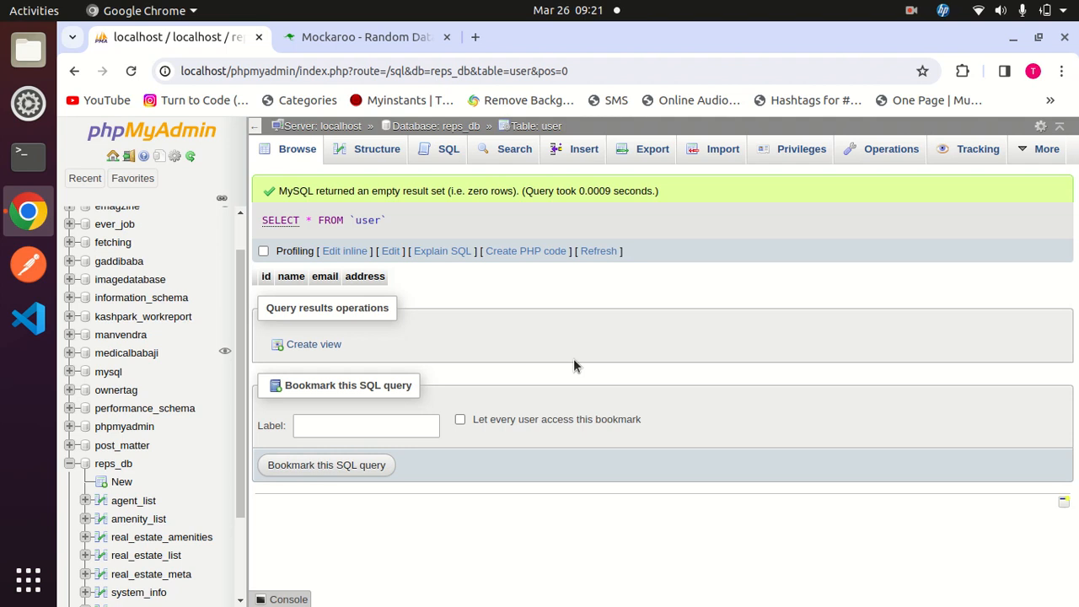
mouse_move(529, 364)
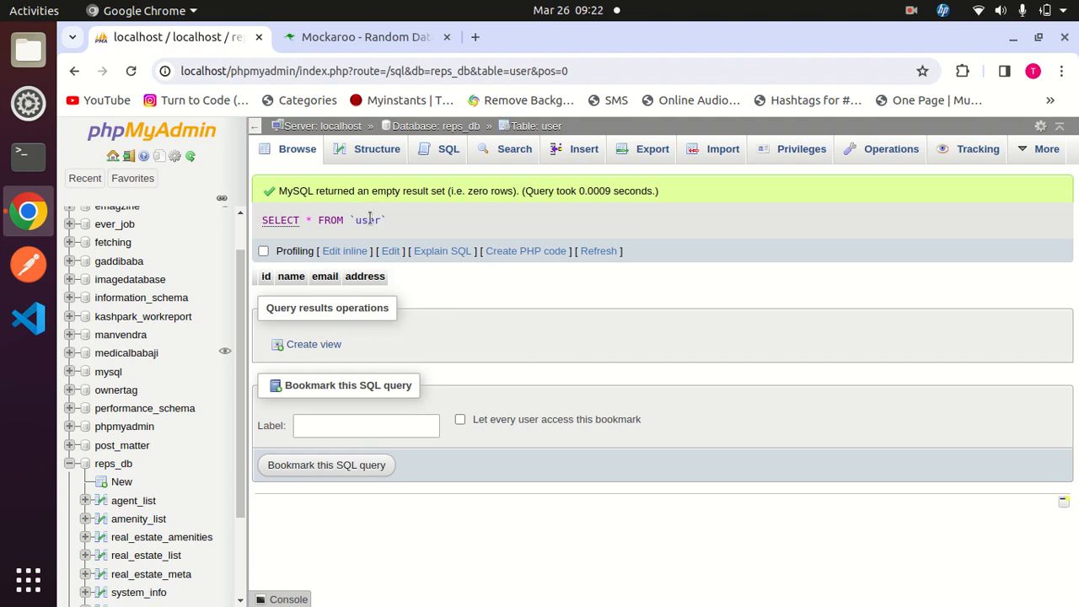
Switch to Mockaroo and review its default fields, from id and first_name to ip_address
double_click(366, 220)
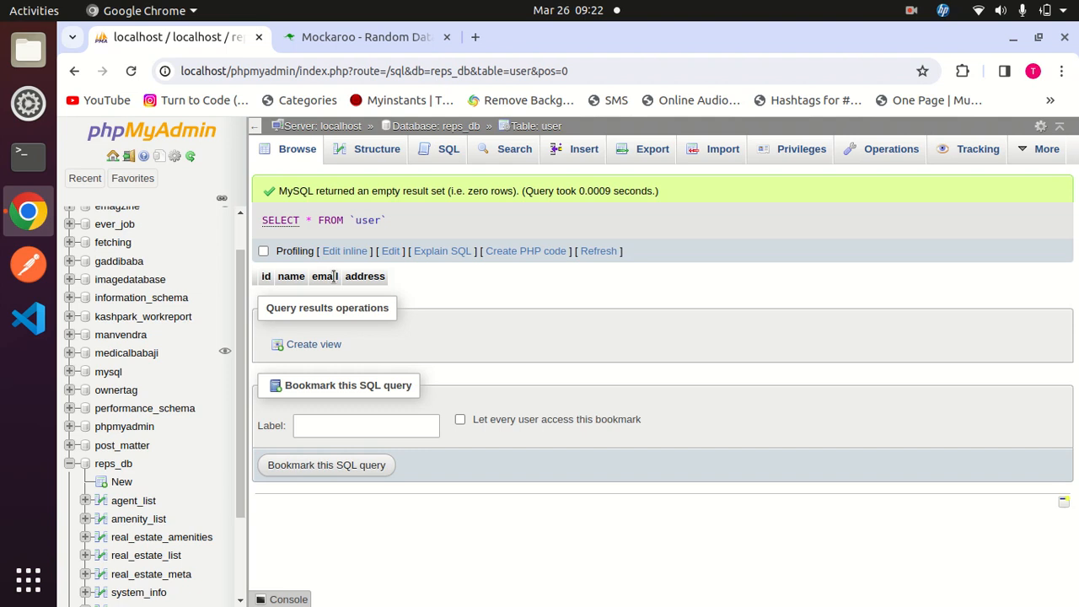
mouse_move(434, 276)
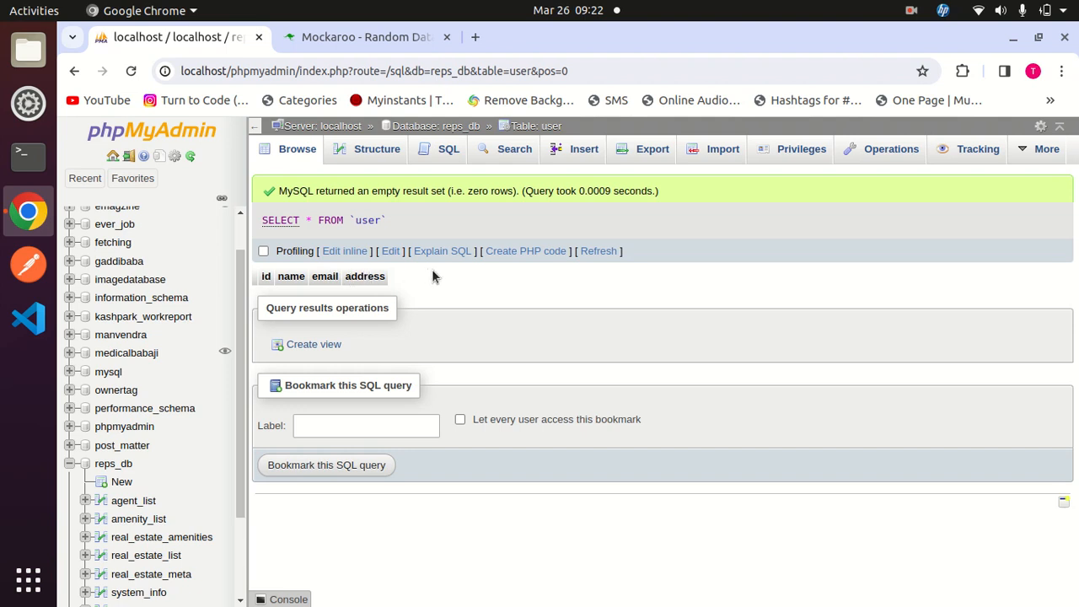
mouse_move(409, 295)
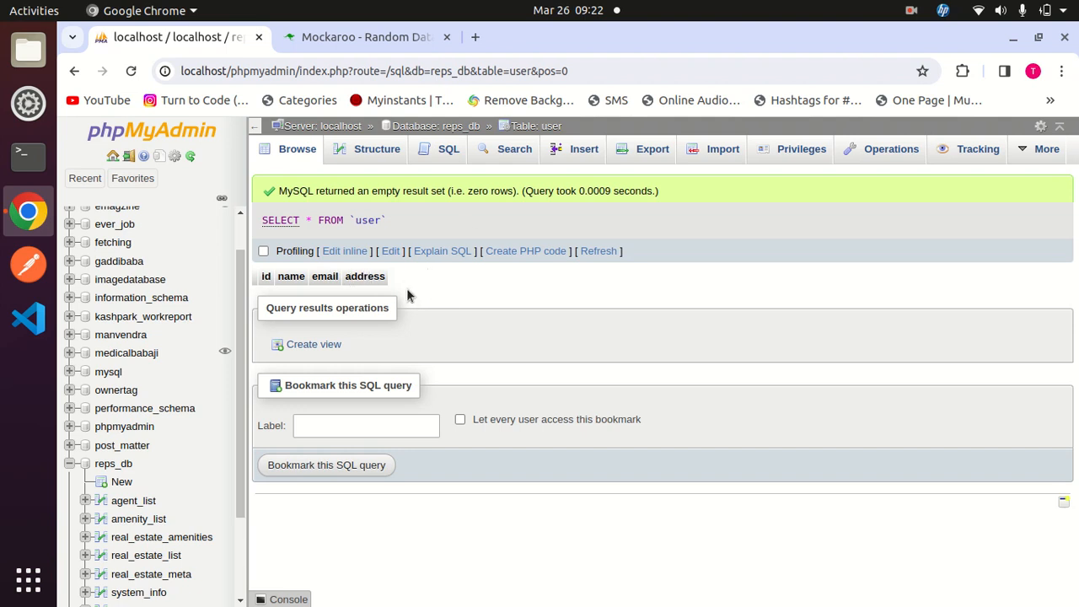
mouse_move(414, 281)
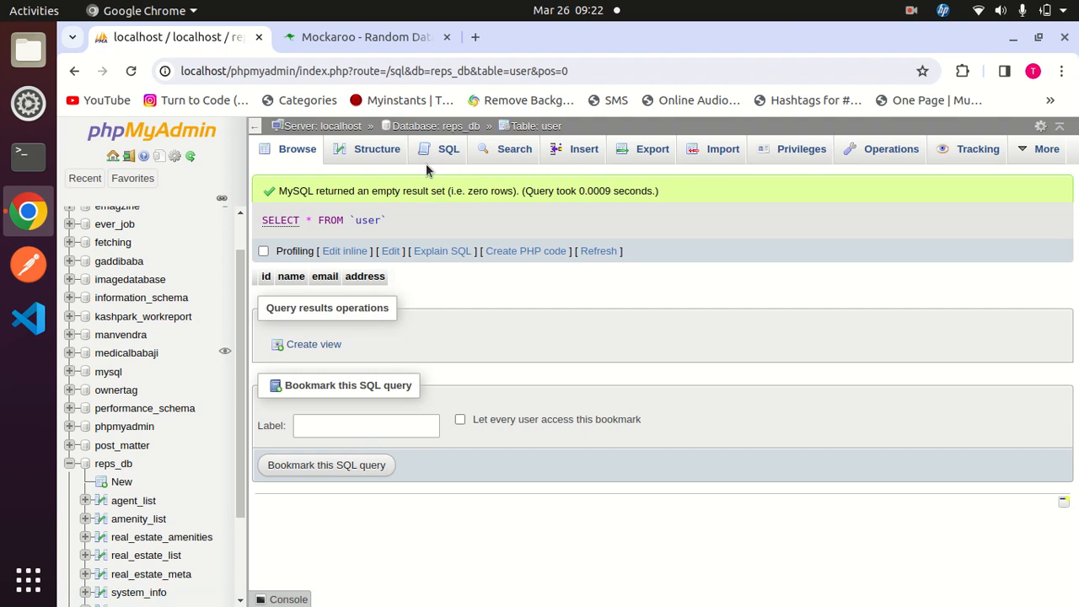
click(364, 36)
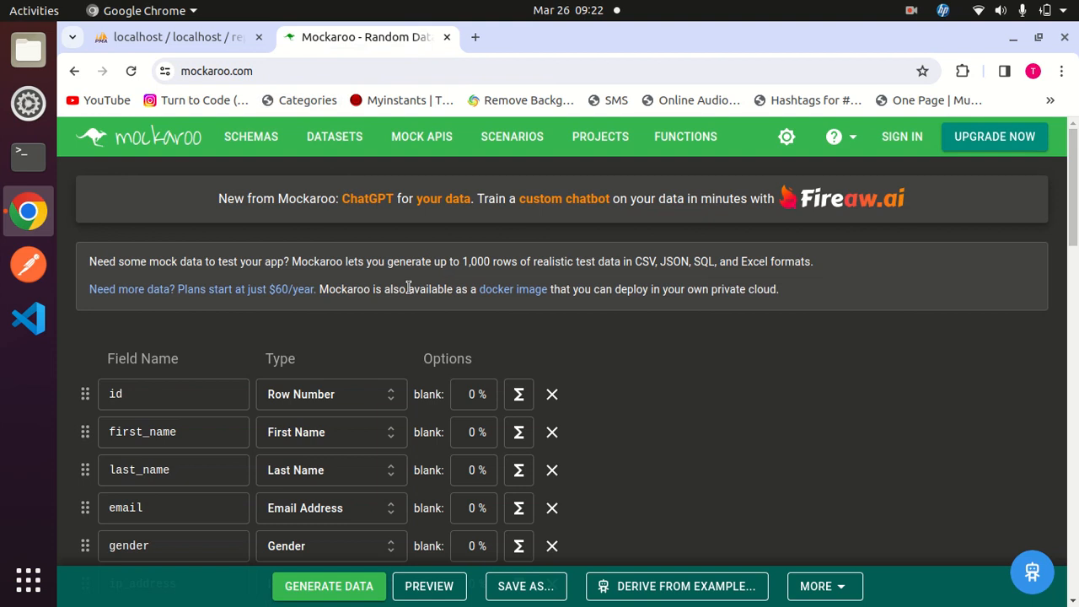
scroll(down, 3)
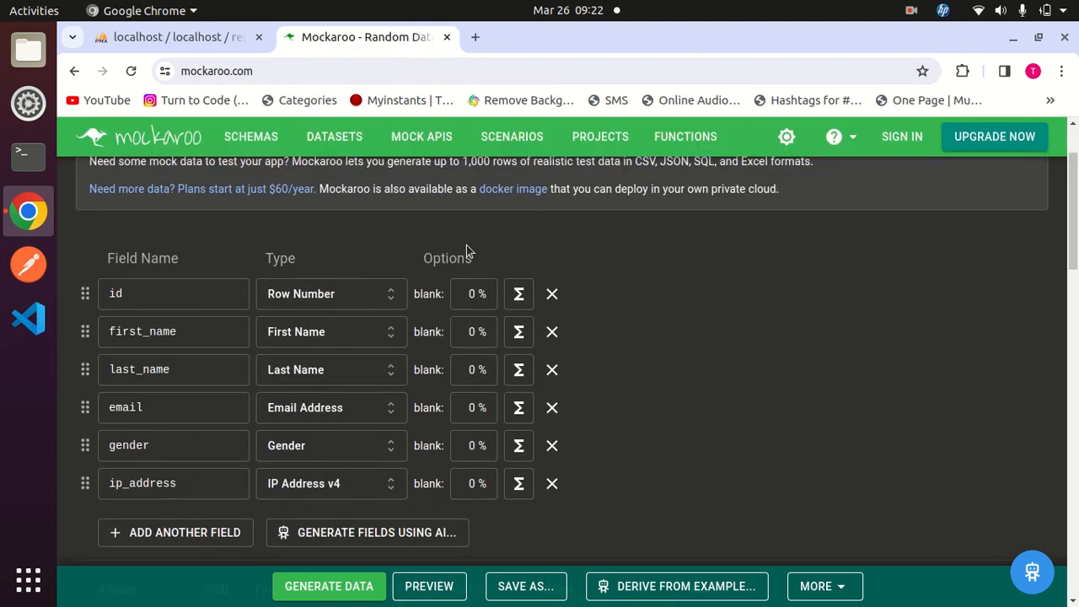
mouse_move(531, 272)
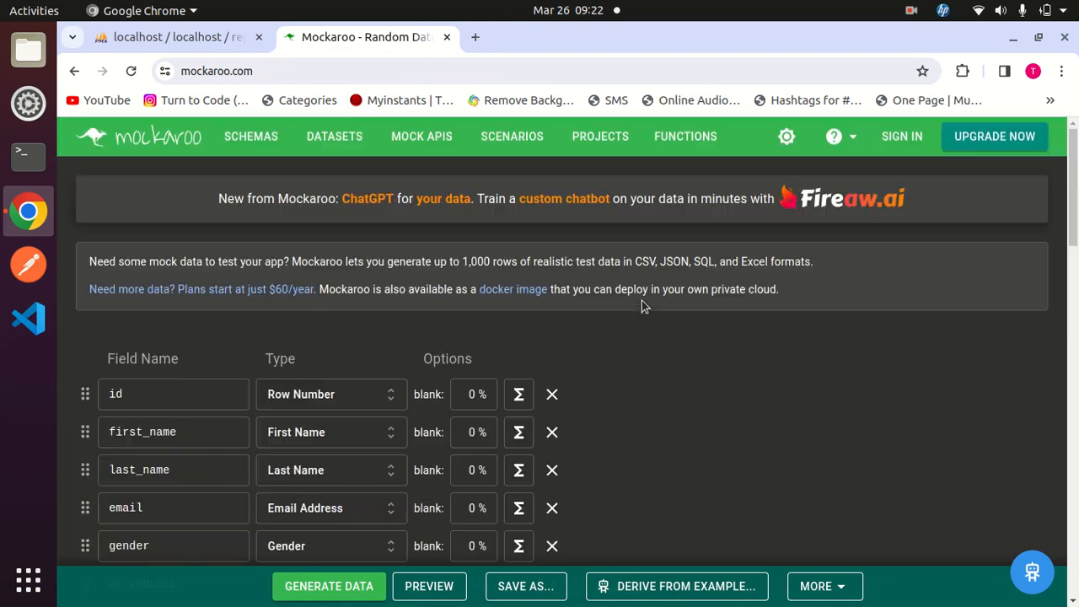
scroll(down, 3)
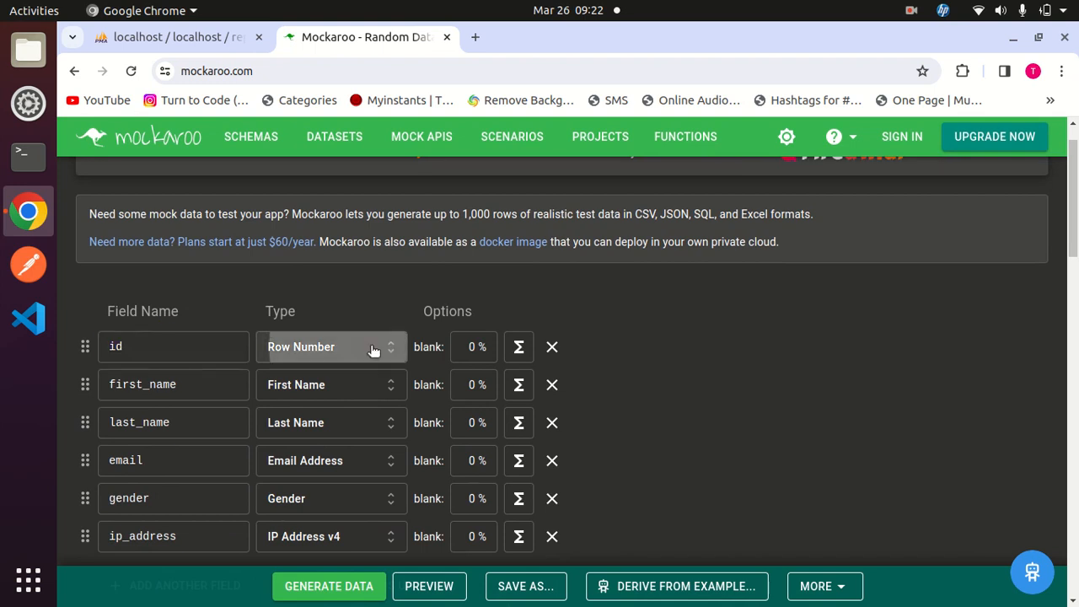
Open the id field's Choose a Type catalogue and scroll through the 175 data types
click(332, 346)
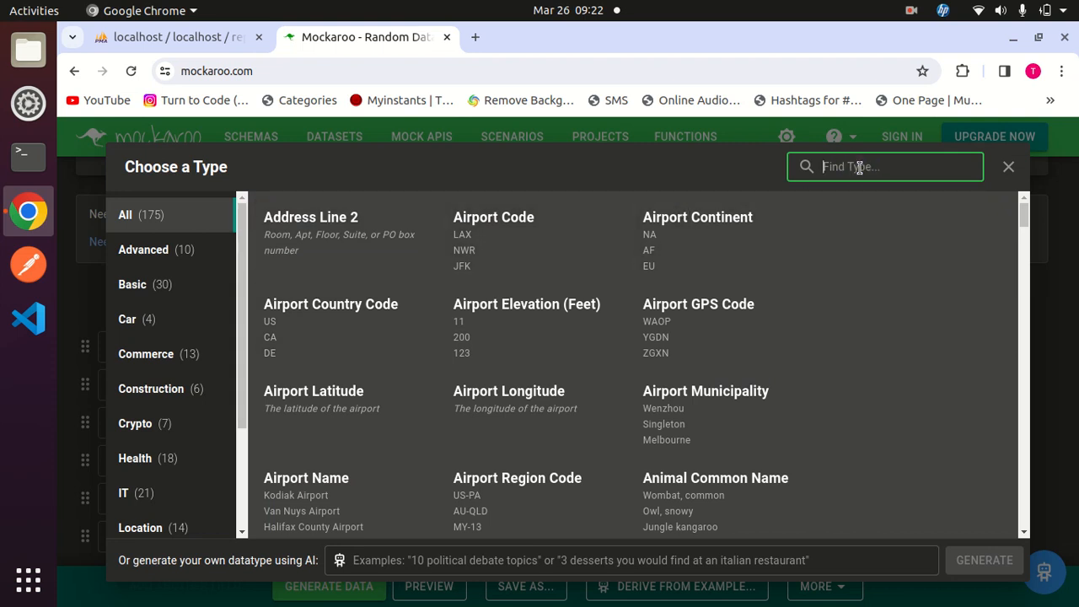
mouse_move(723, 253)
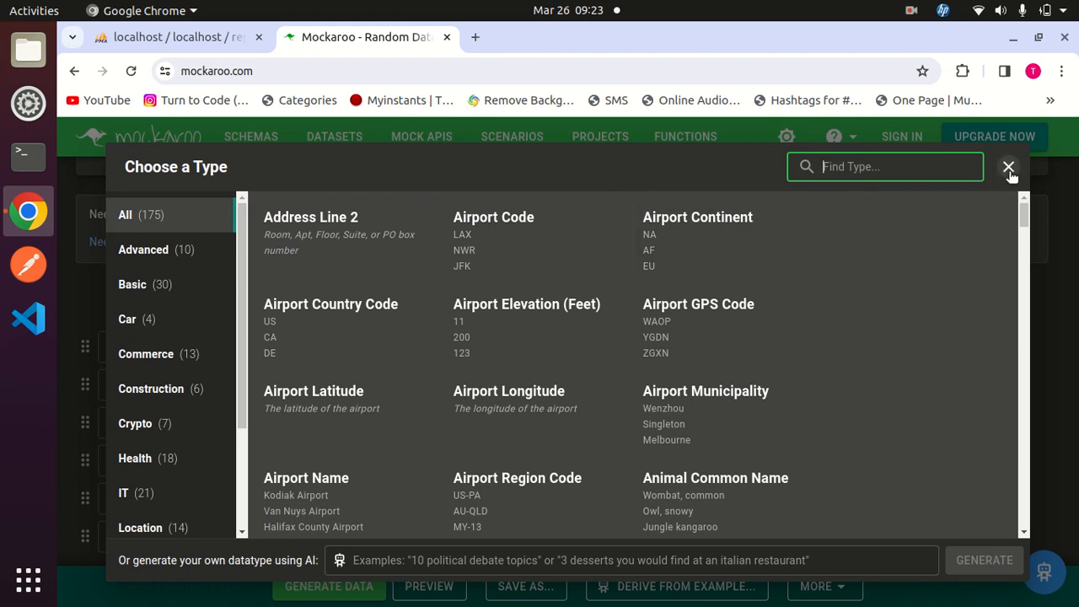
scroll(down, 3)
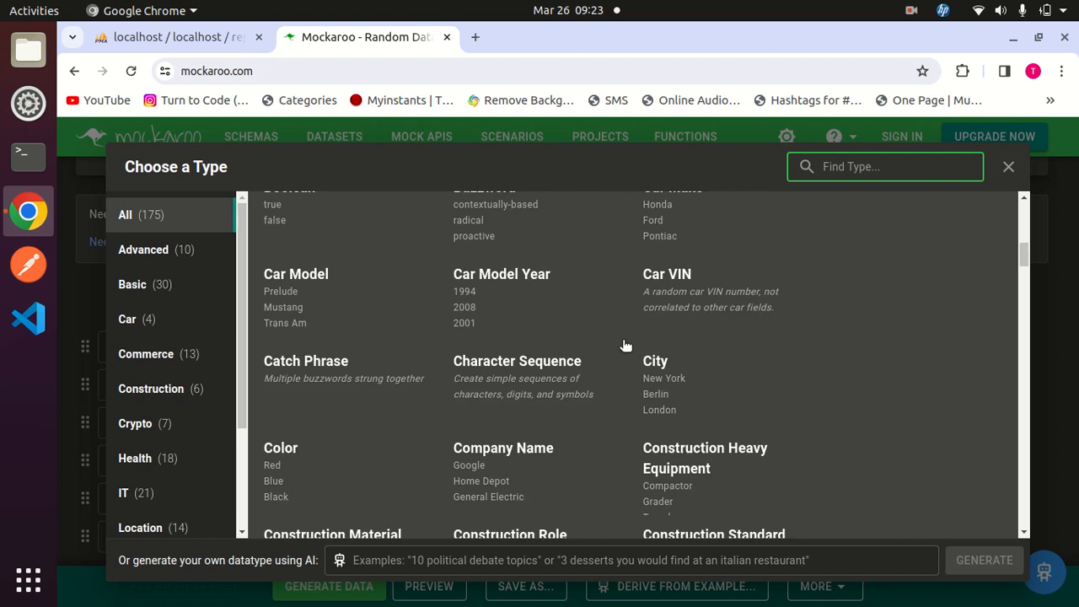
scroll(down, 3)
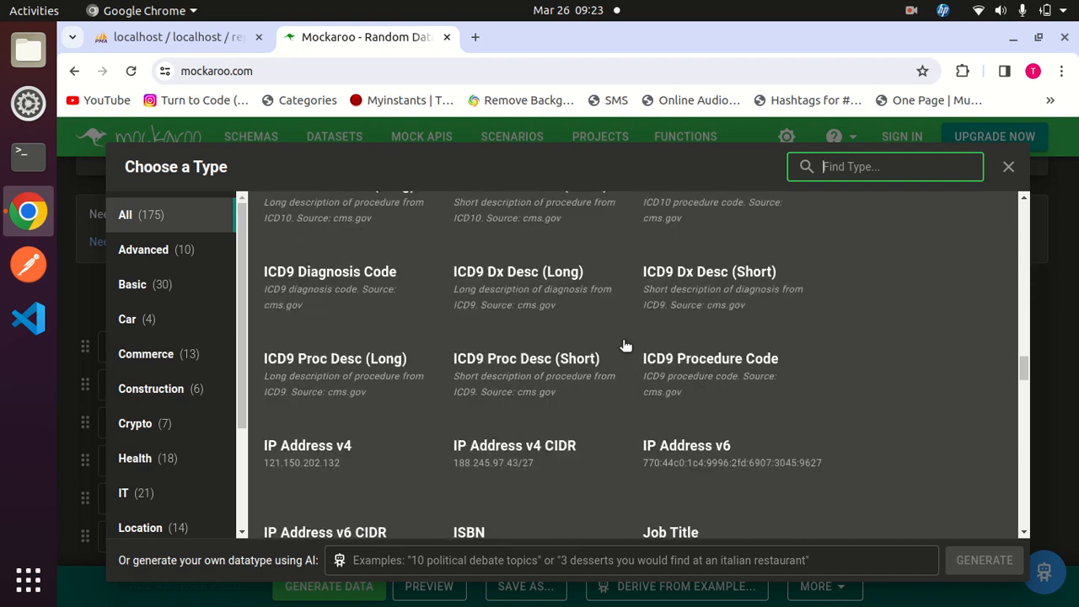
scroll(down, 3)
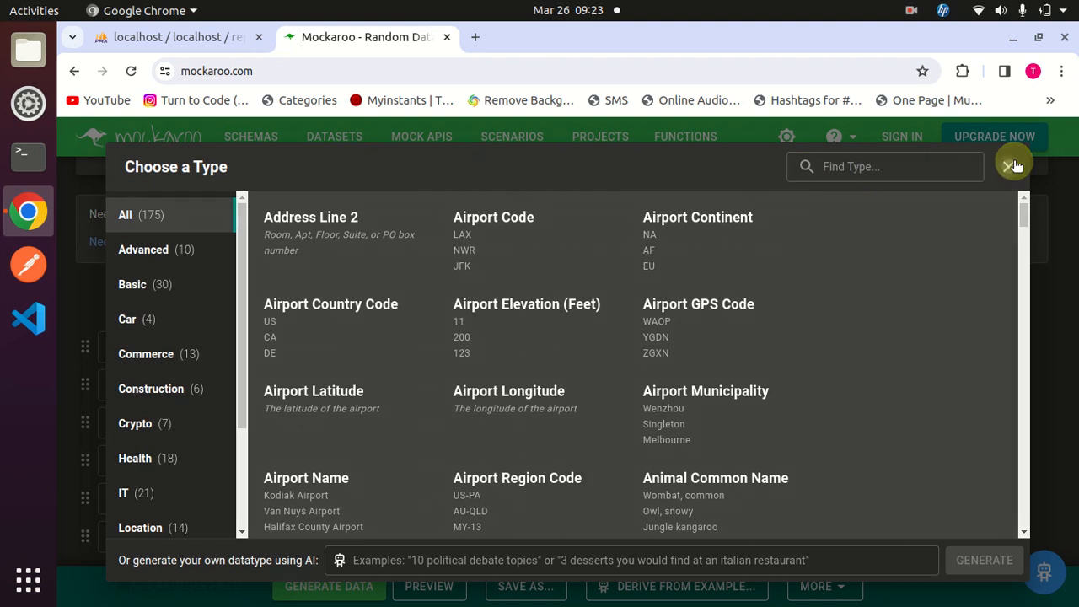
Close the type catalogue, reopen it, then close it again, leaving fields unchanged
click(1015, 166)
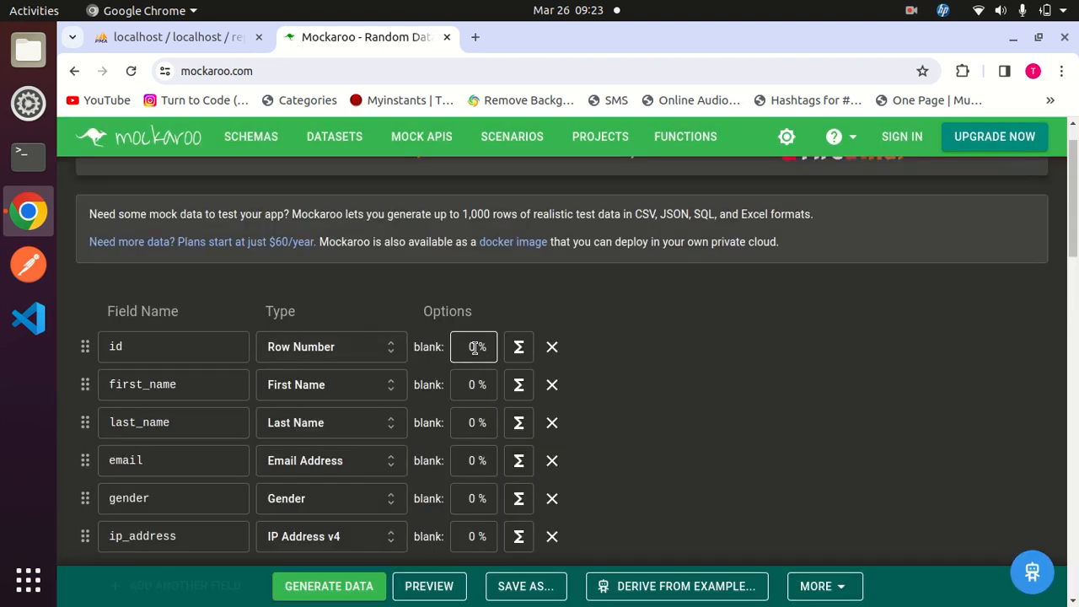
click(328, 347)
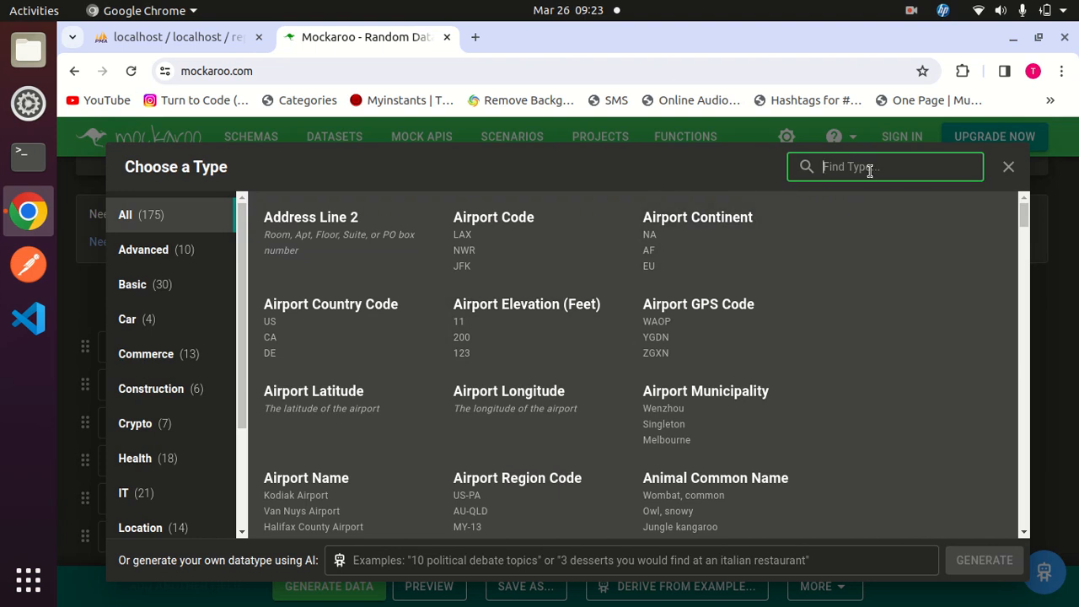
click(1008, 166)
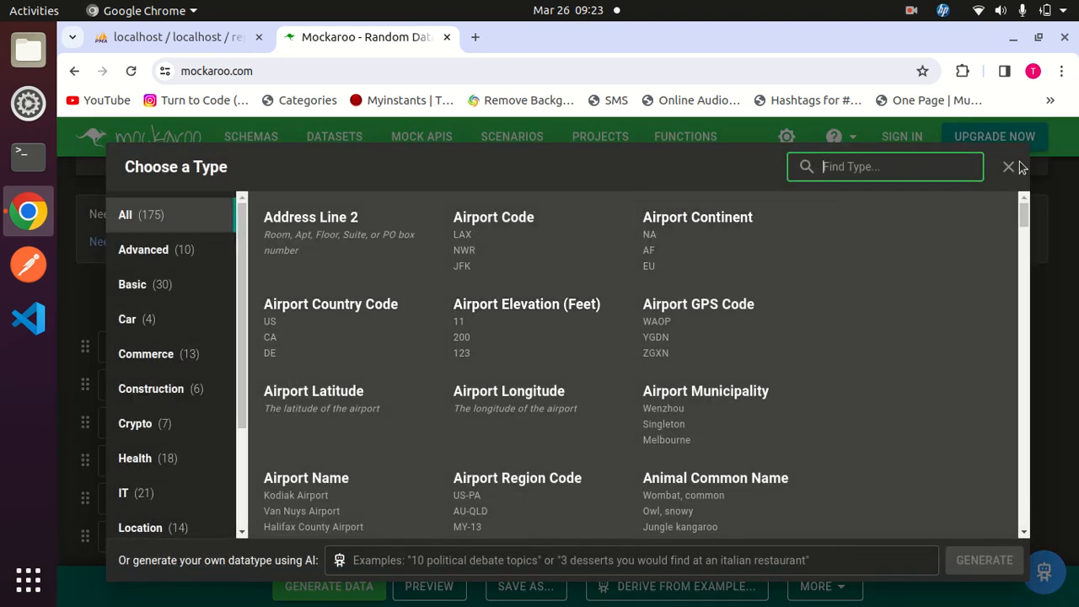
click(1008, 166)
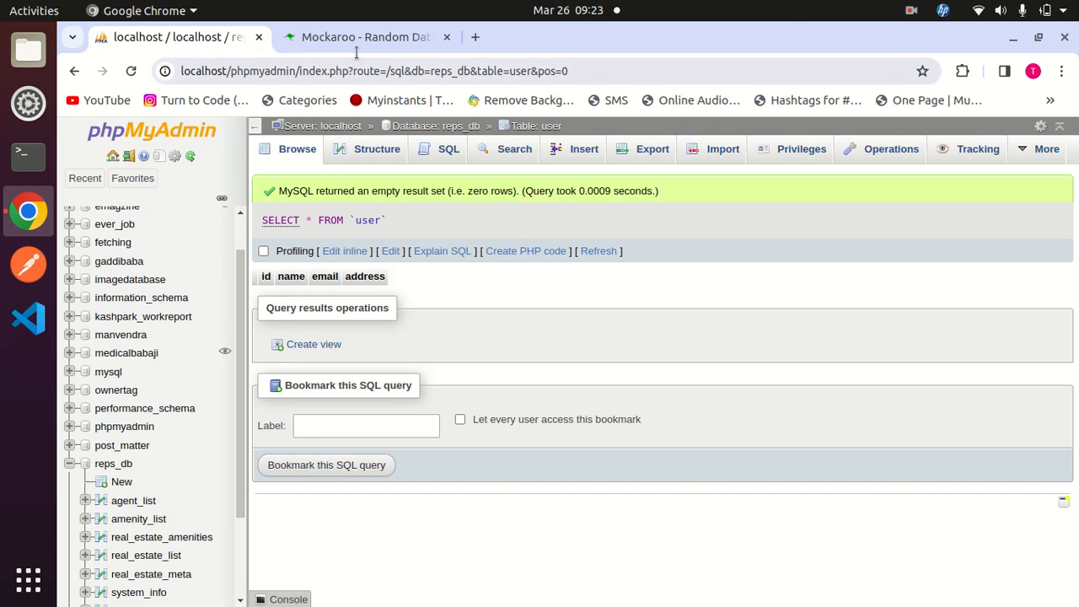
Rename first_name to 'name' and search its types for 'indian name', finding no matches
click(365, 36)
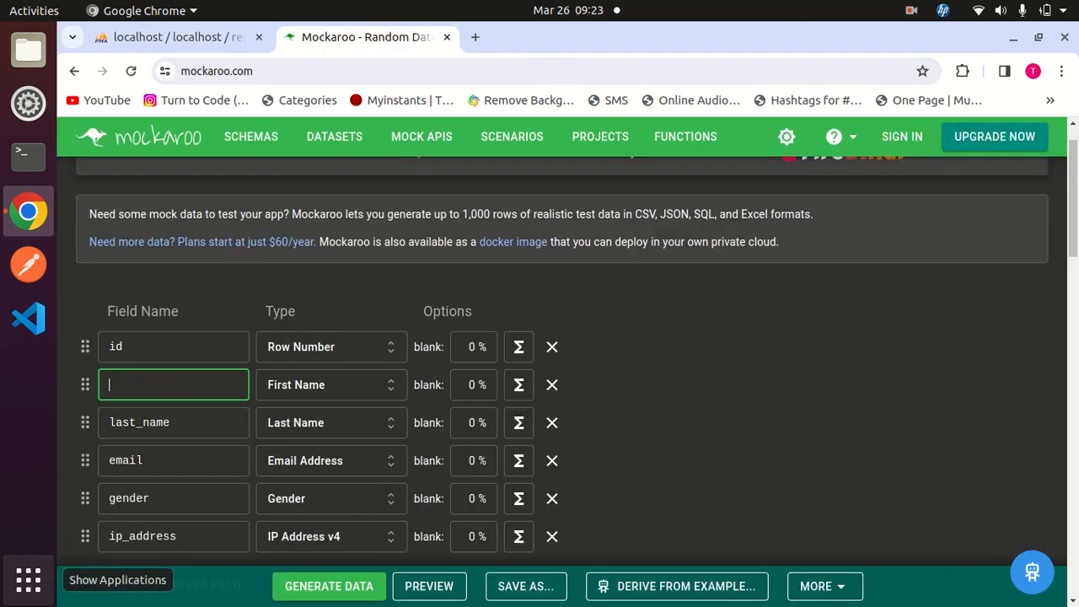
text(namn)
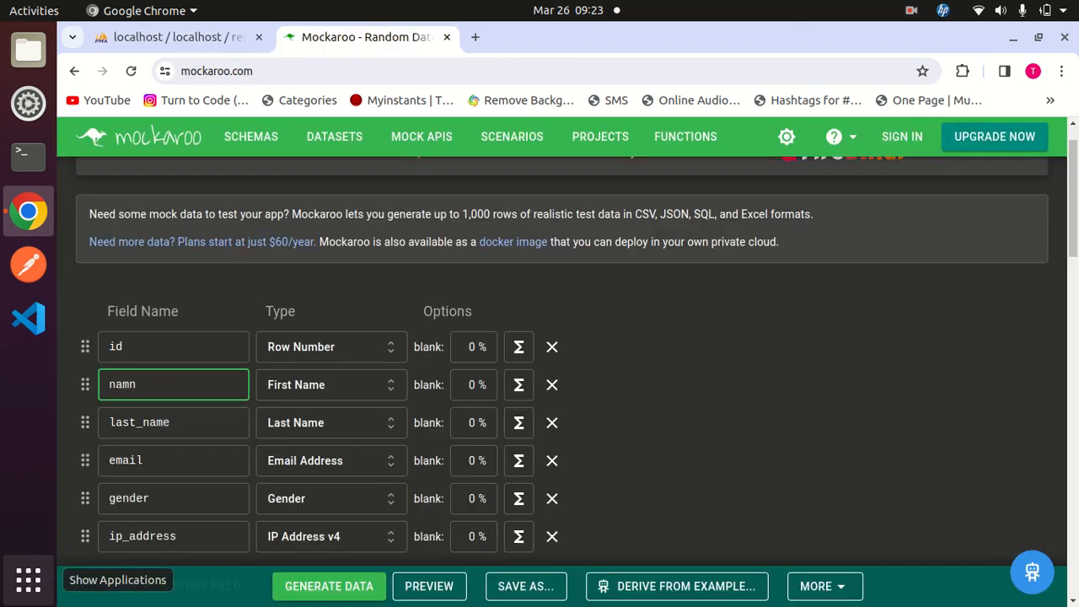
text(name)
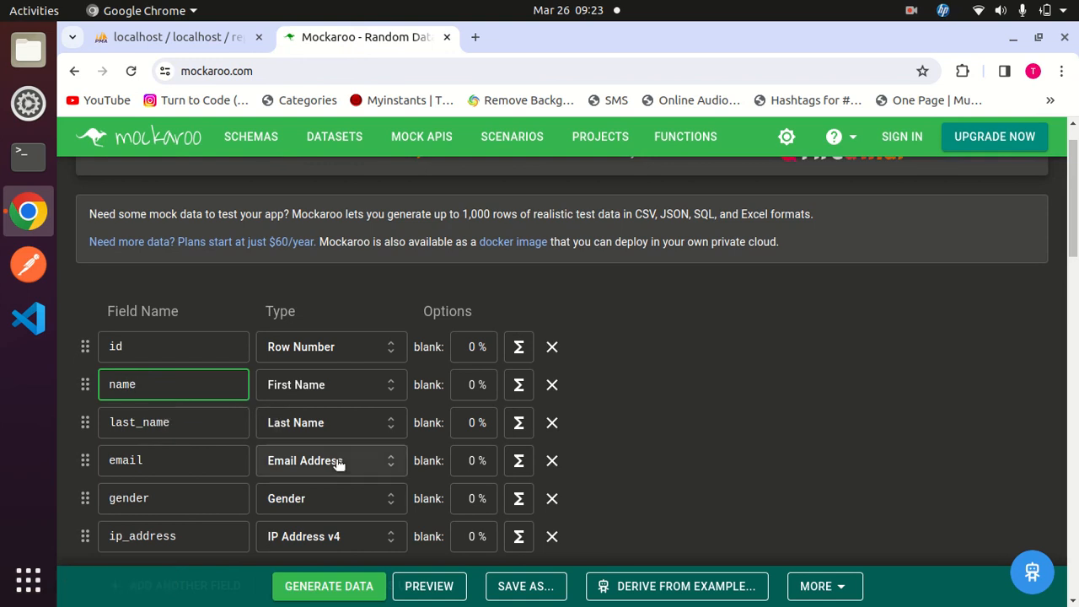
click(330, 460)
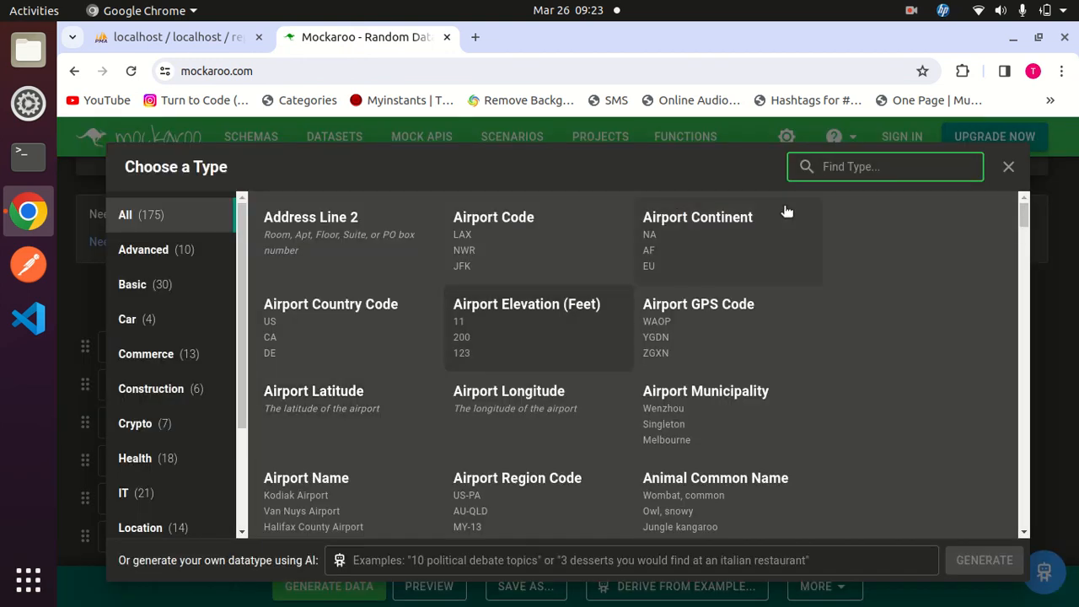
text(indian nanme)
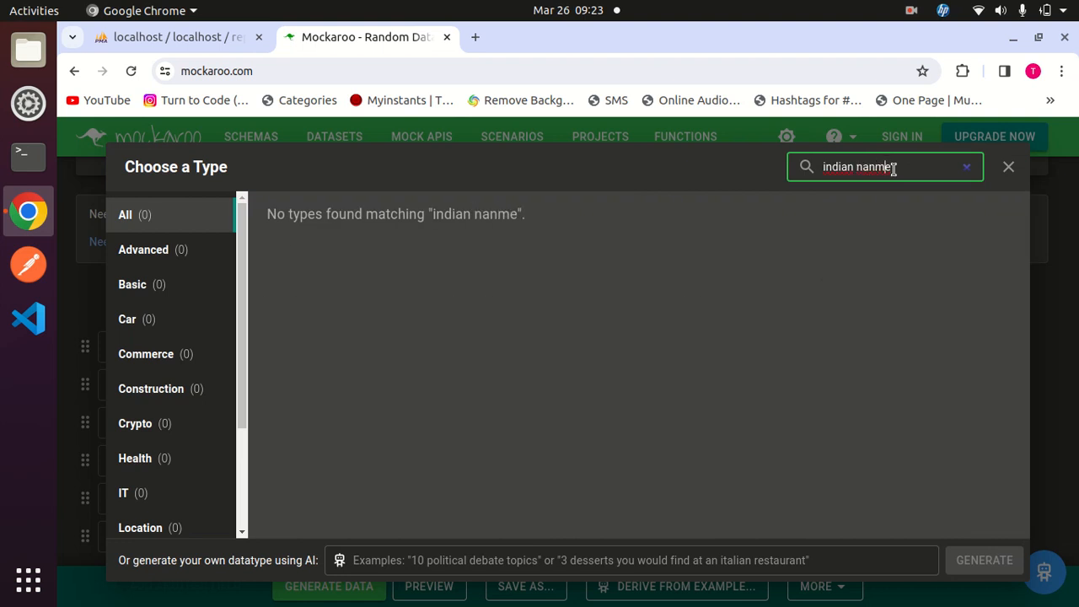
key(BackSpace)
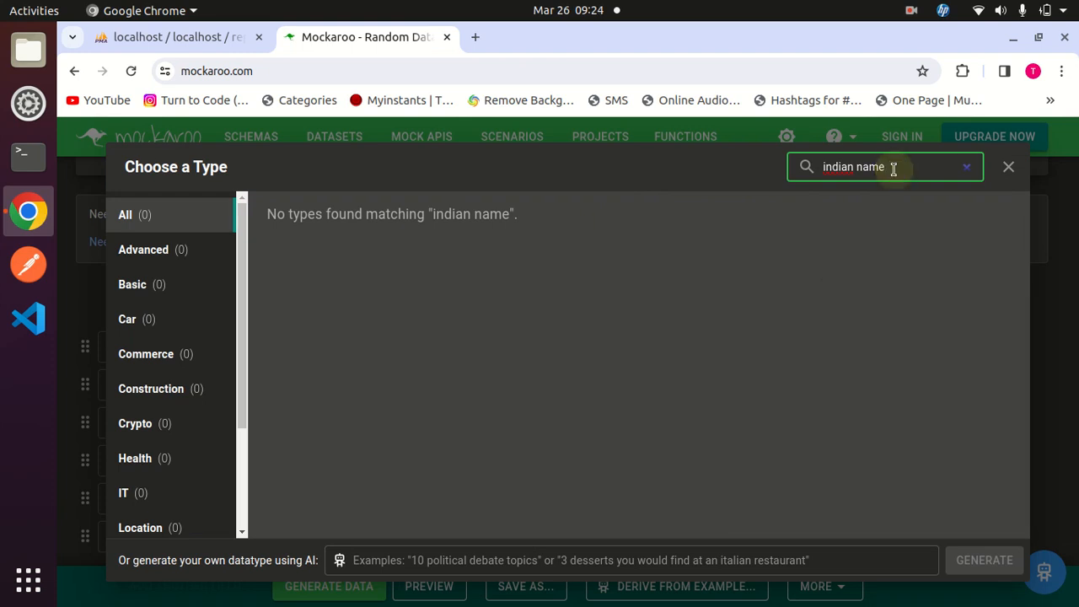
mouse_move(775, 425)
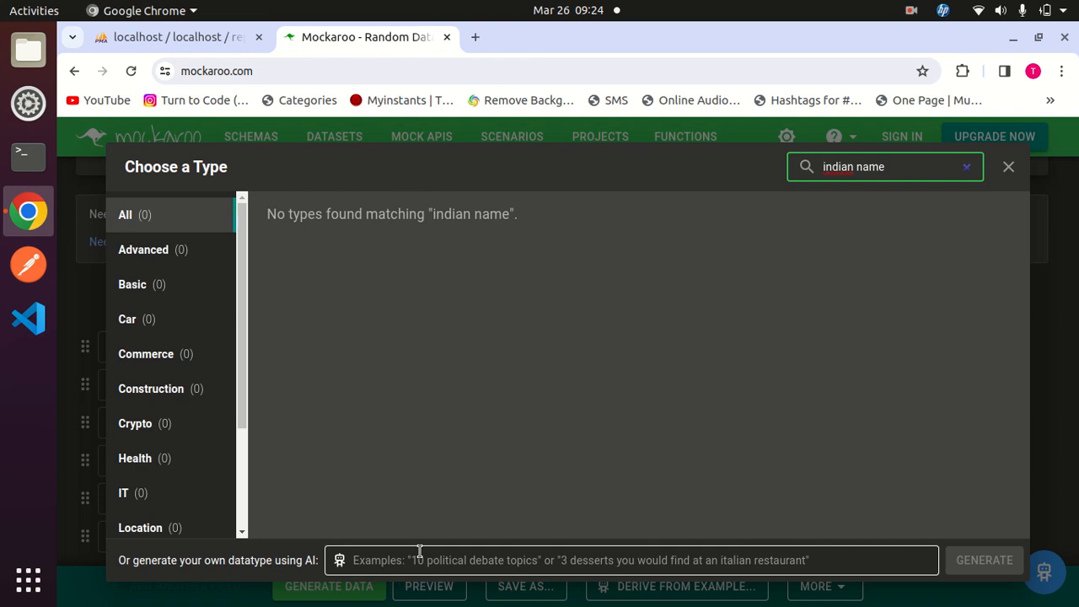
Generate an AI custom list of Indian first names for name, and rename last_name to 'email'
click(590, 560)
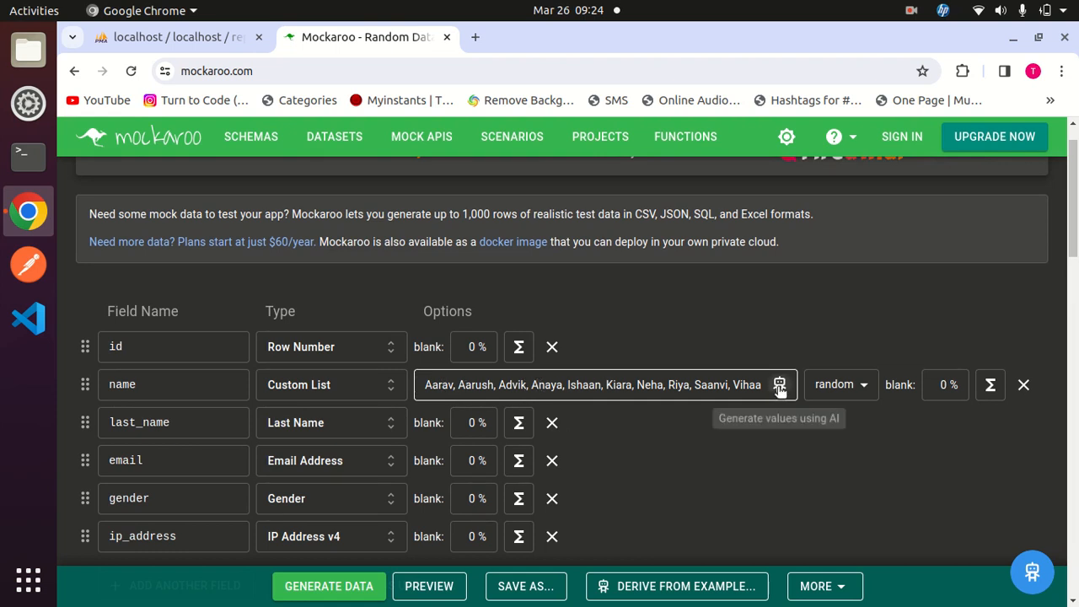
click(172, 423)
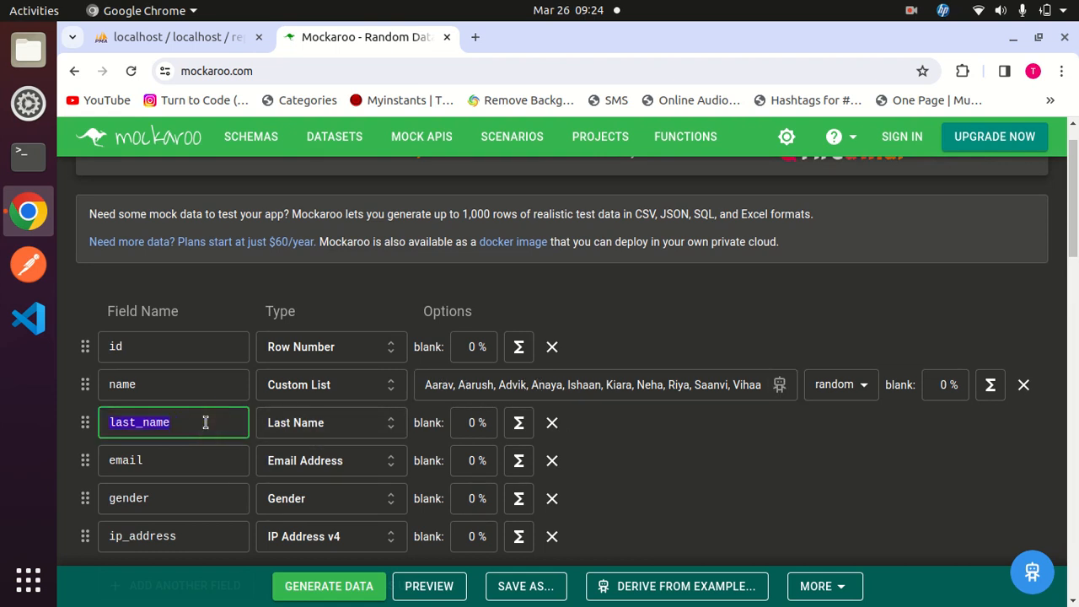
text(email)
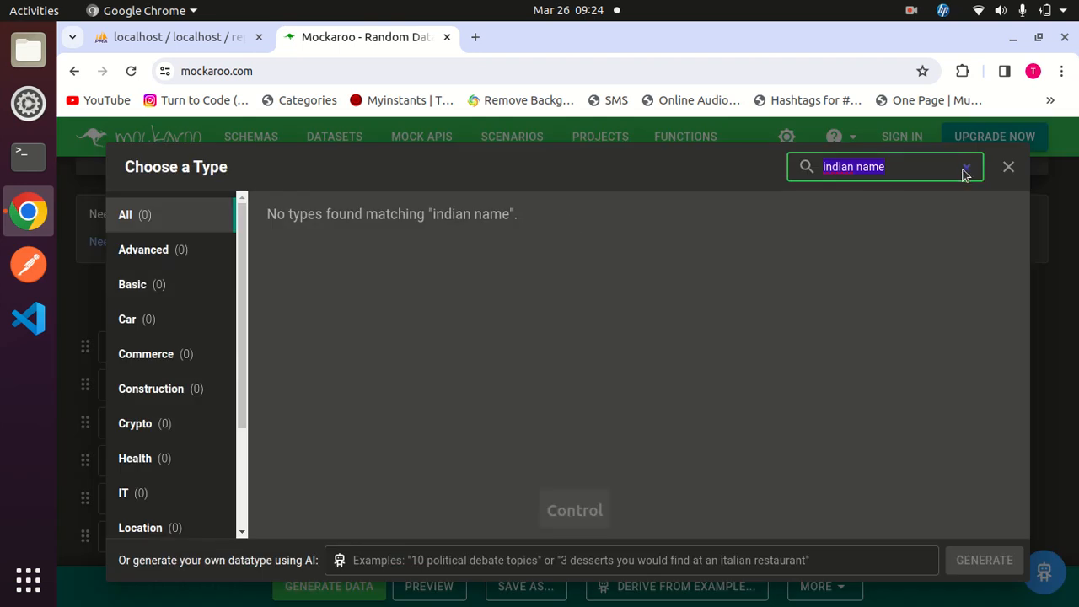
text(email)
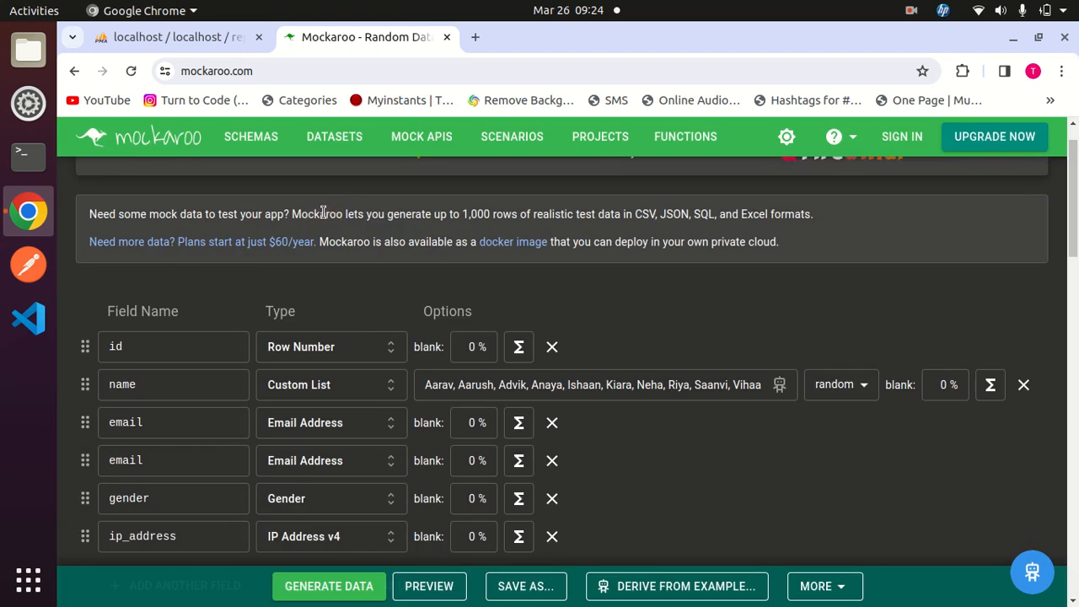
Retype the second email field's name toward 'address' and open its type chooser
click(173, 460)
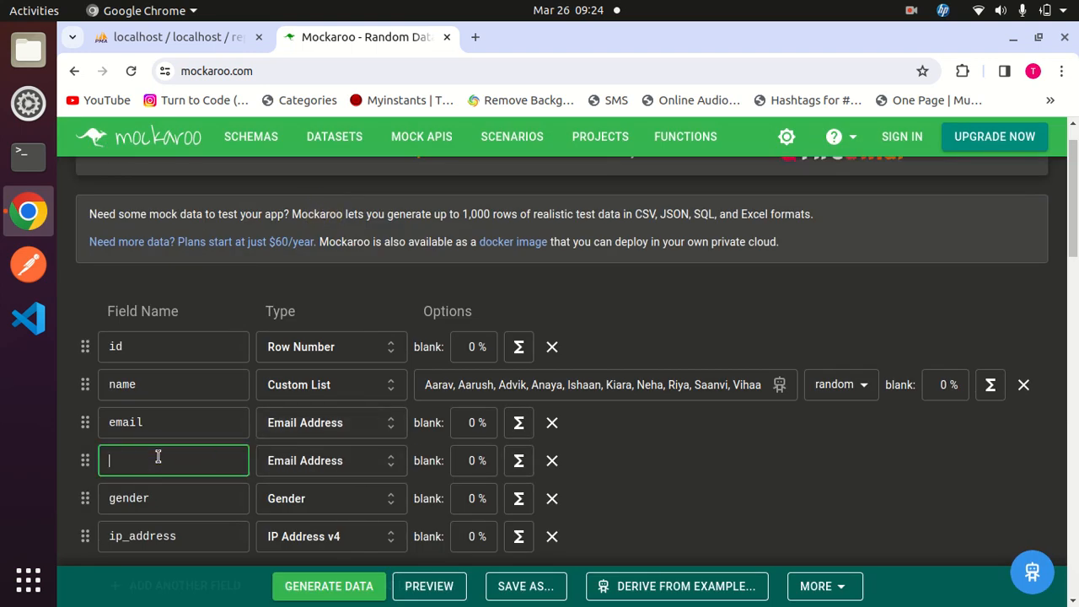
text(addre)
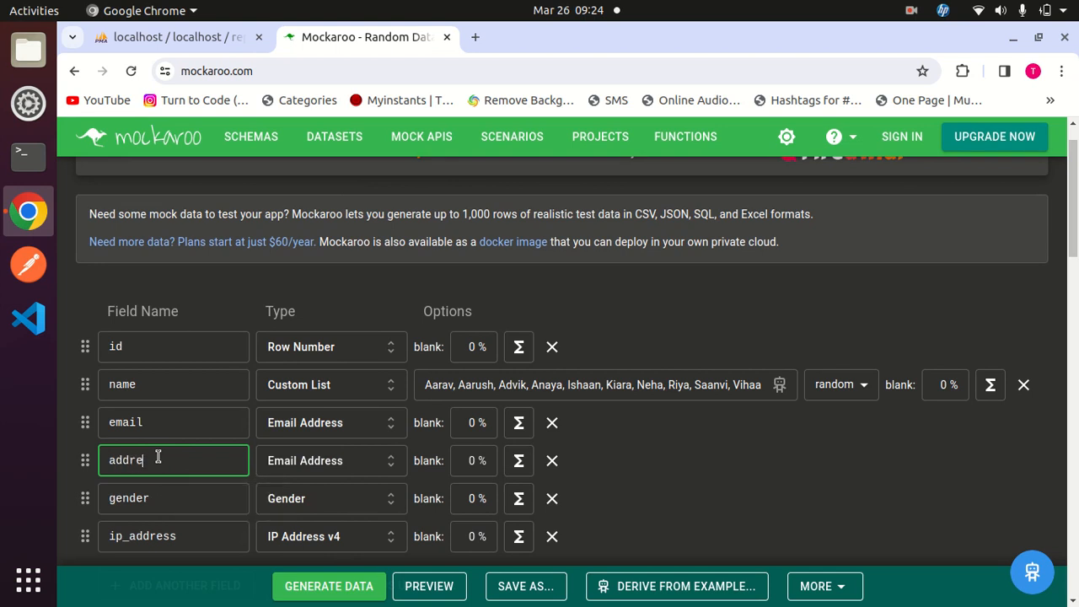
click(328, 460)
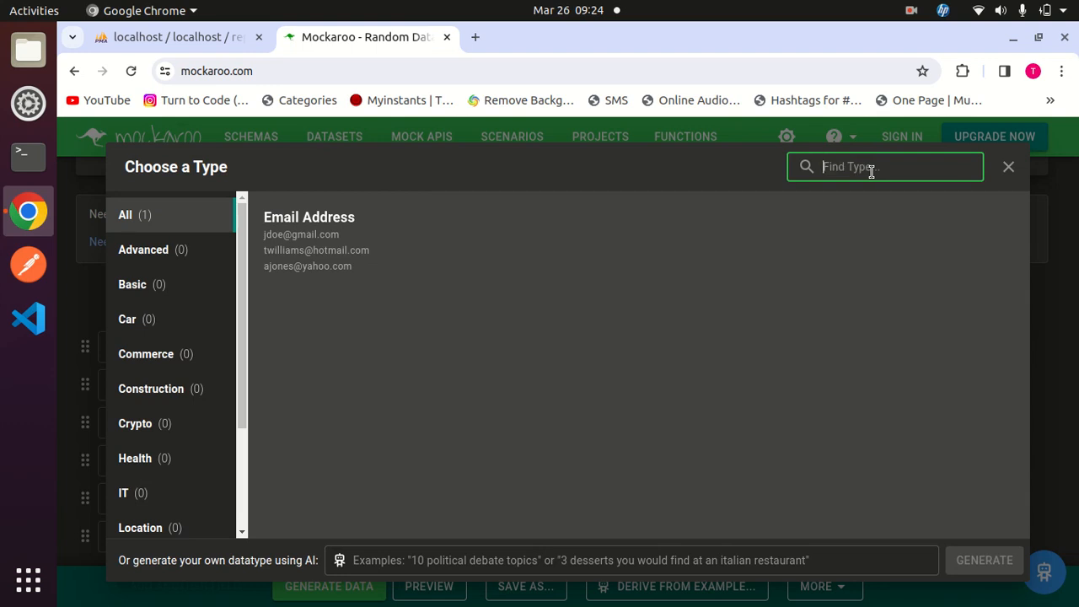
Search 'indian' without matches, then AI-generate an 'indian city' list like Kolkata and Chennai
text(indian)
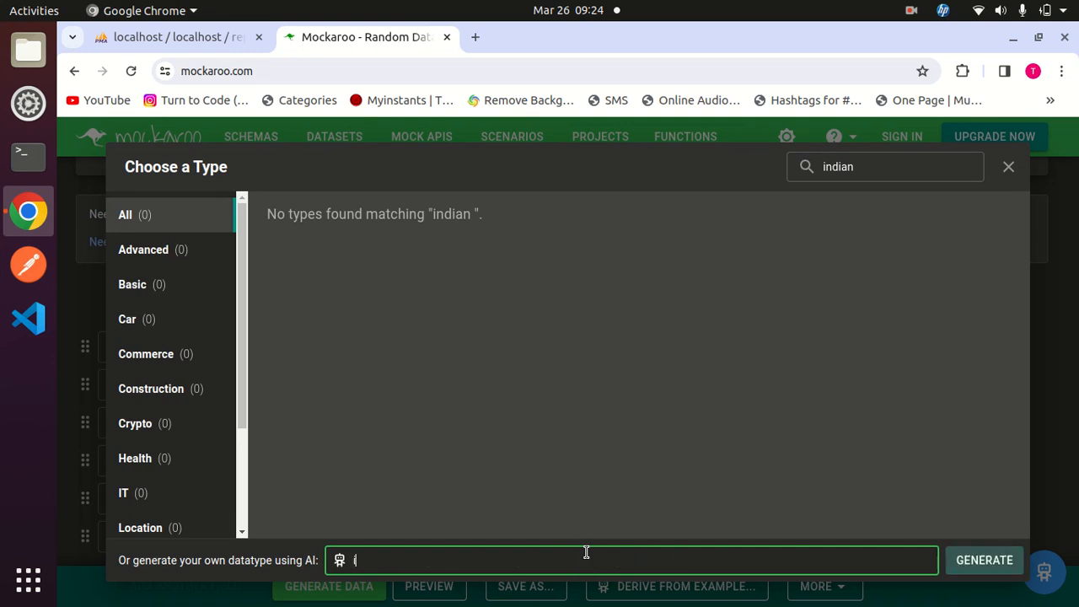
text(ndian city)
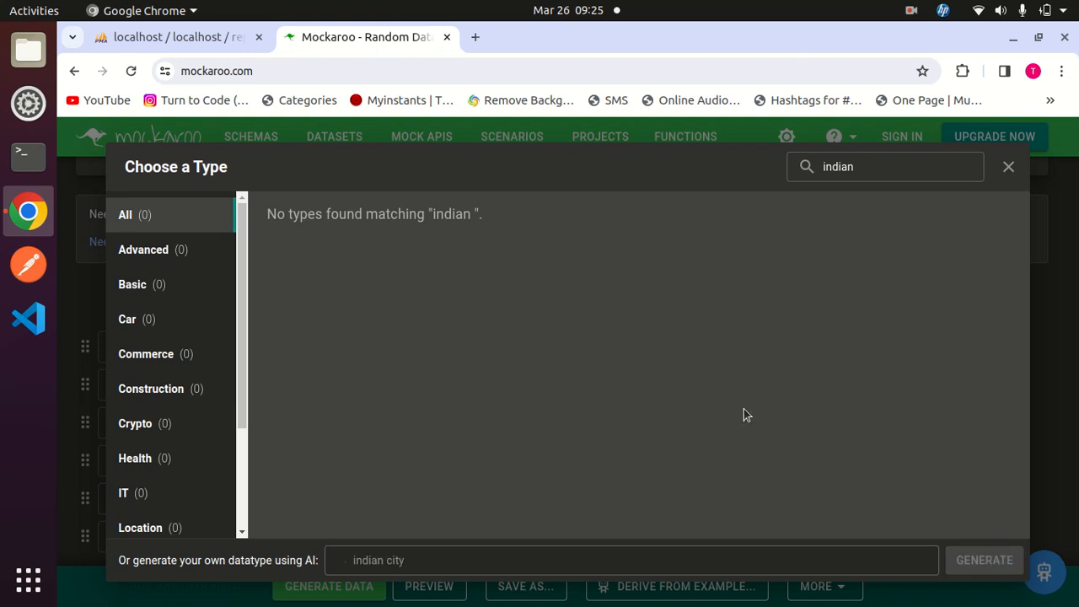
click(1008, 166)
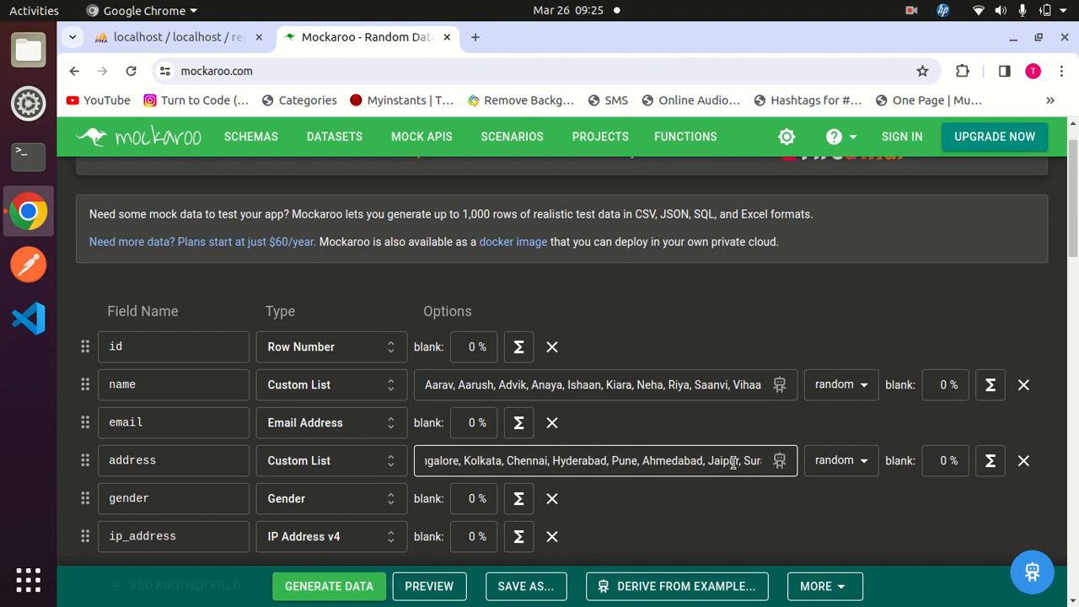
Delete the gender and ip_address rows, leaving id, name, email and address
scroll(down, 3)
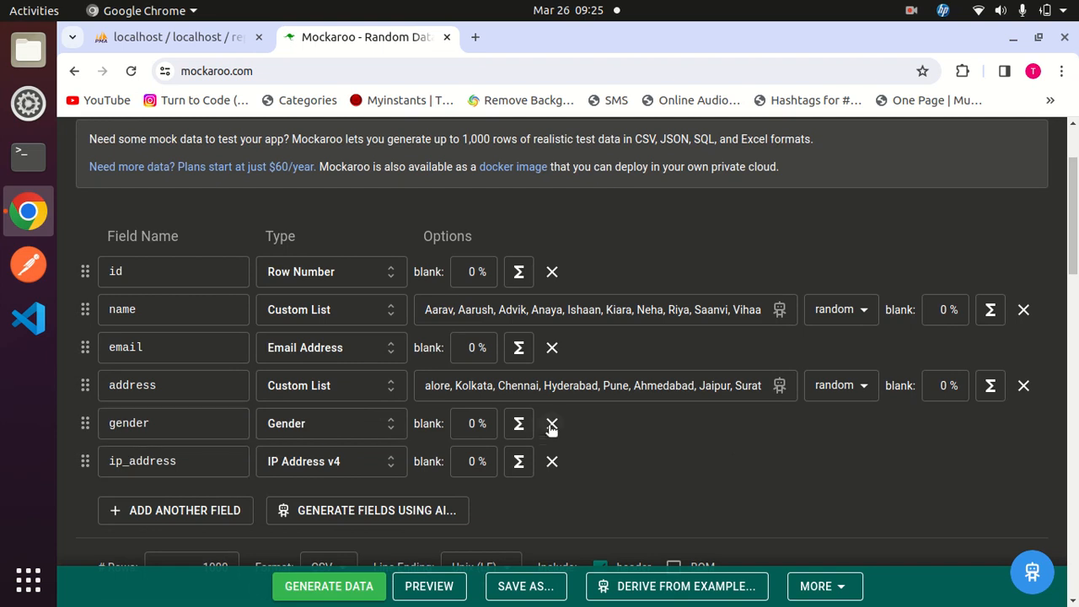
click(551, 423)
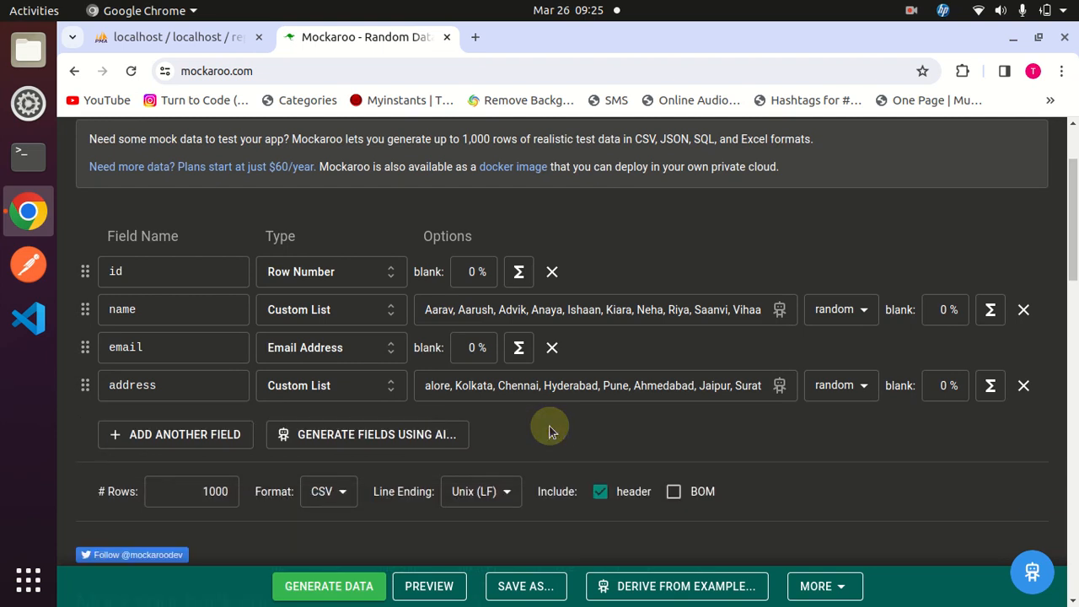
scroll(down, 3)
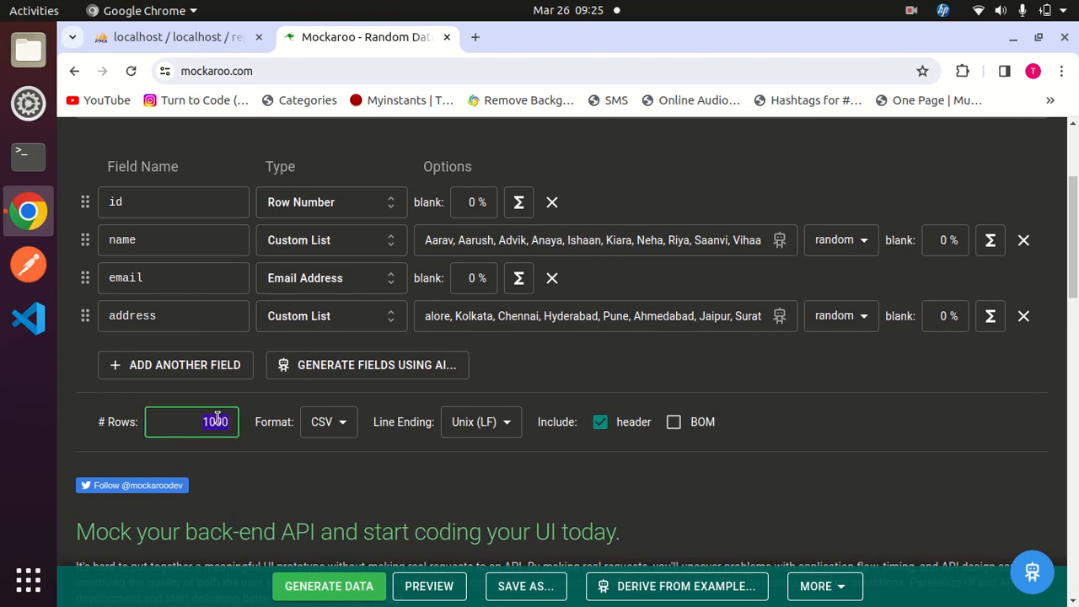
Set Format to SQL with table name 'user', no CREATE TABLE, and generate 1000 rows
click(327, 421)
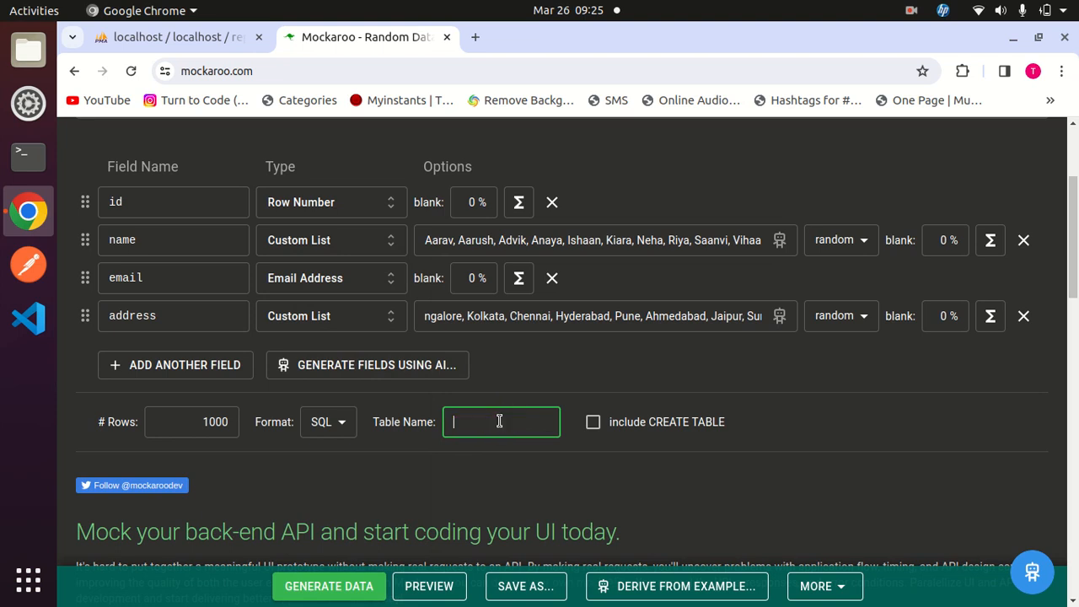
text(user)
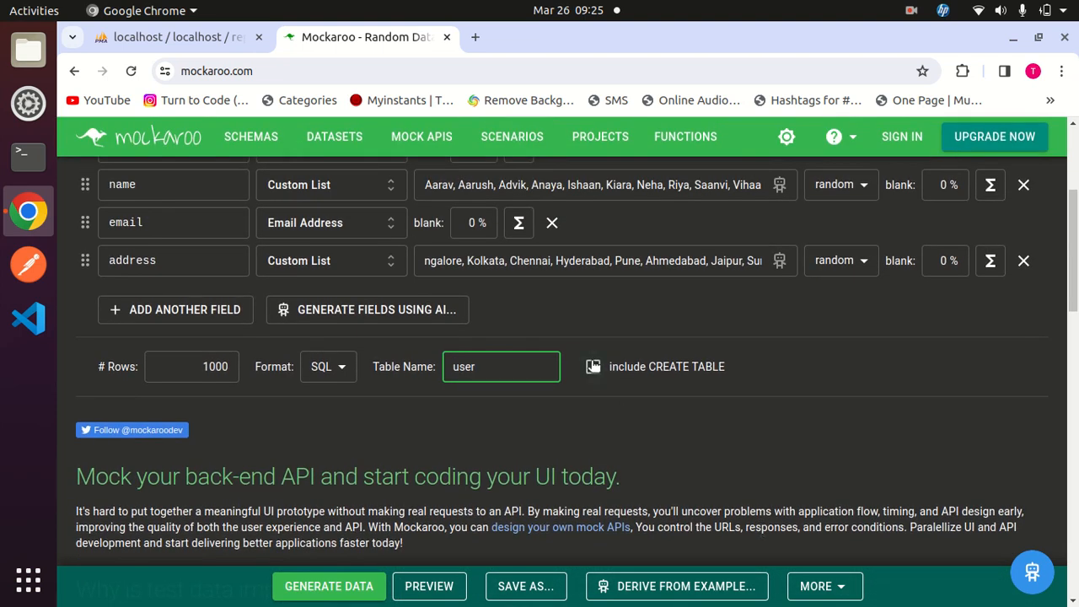
click(594, 366)
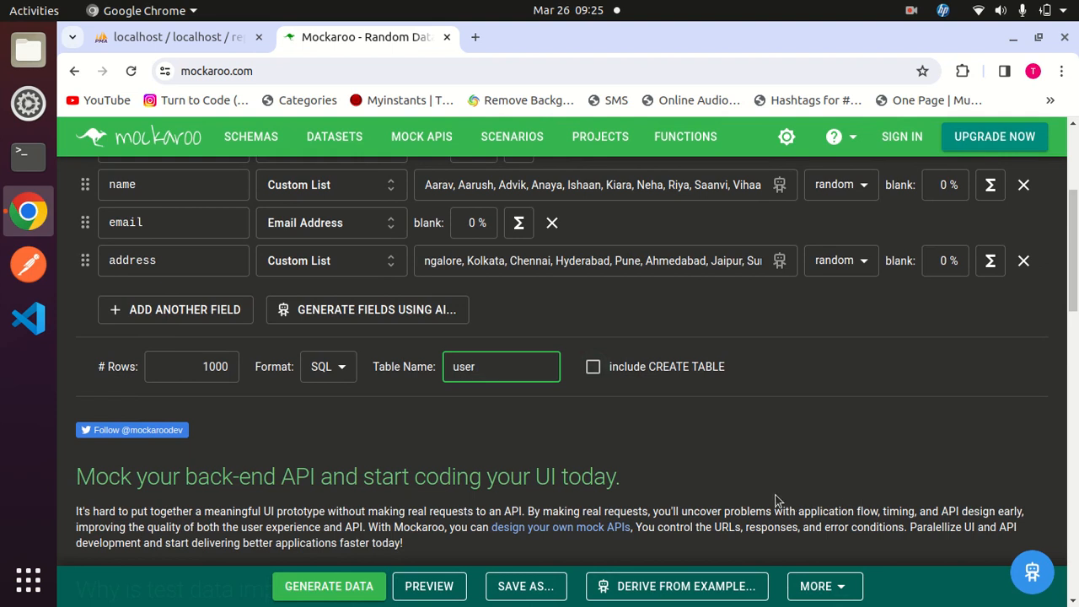
click(329, 586)
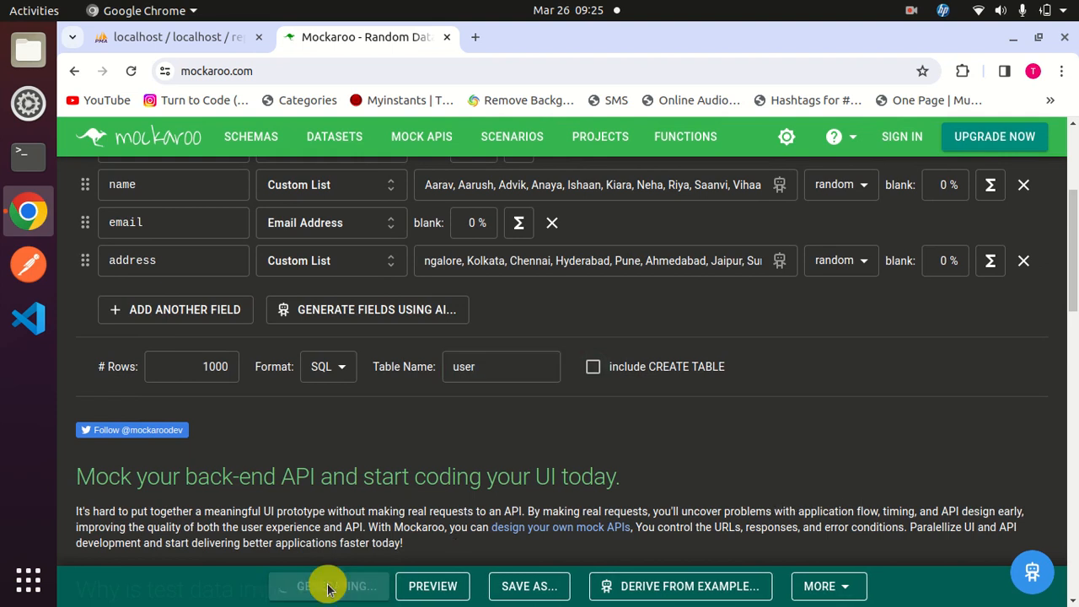
Confirm the 101 KB user.sql download finished, then return to phpMyAdmin's empty user table
click(329, 585)
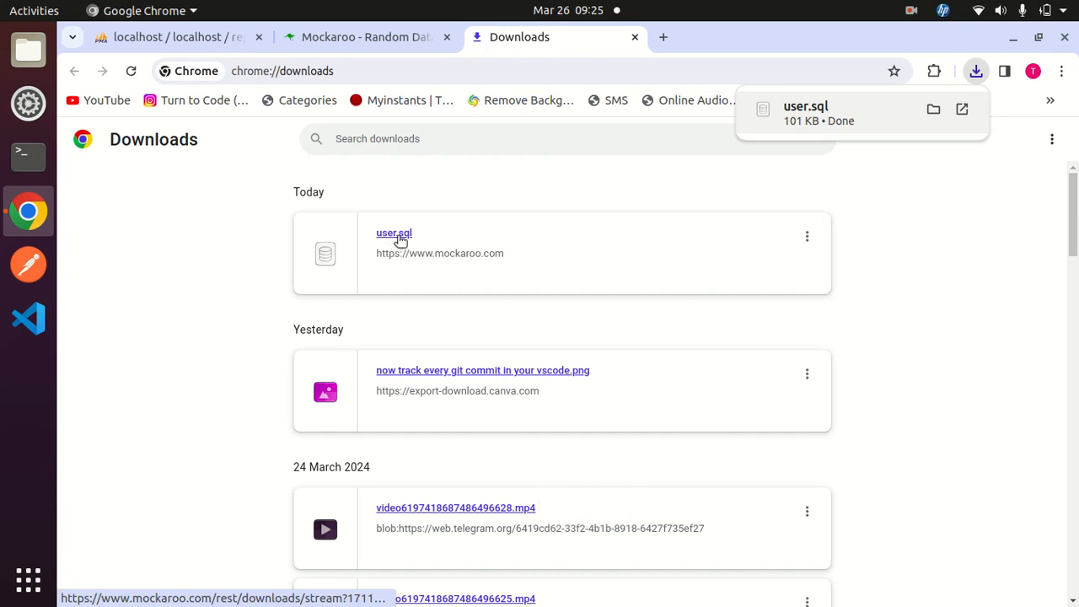
click(168, 36)
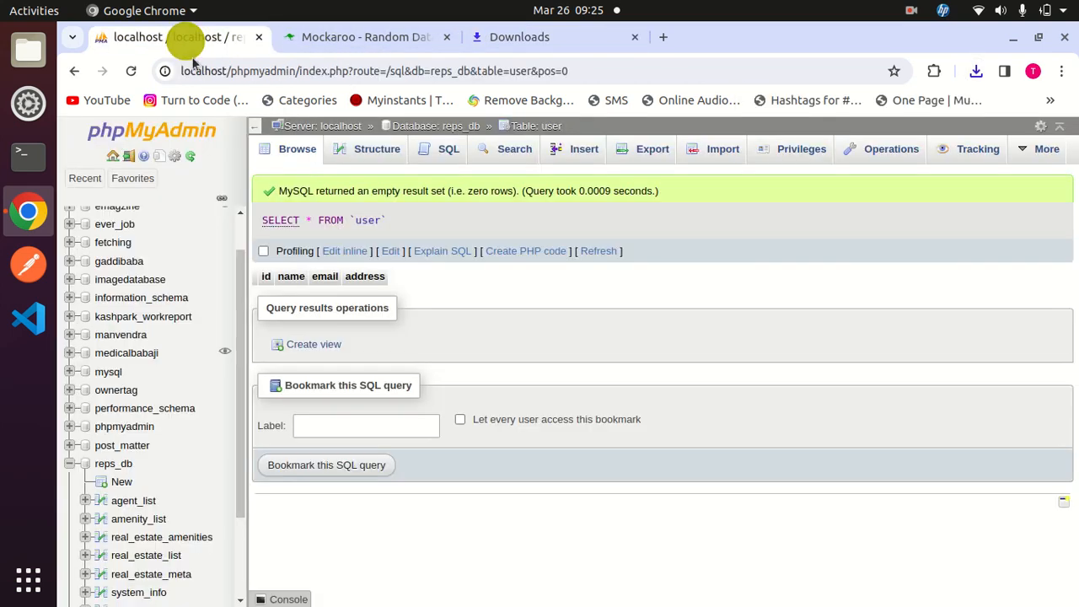
mouse_move(793, 156)
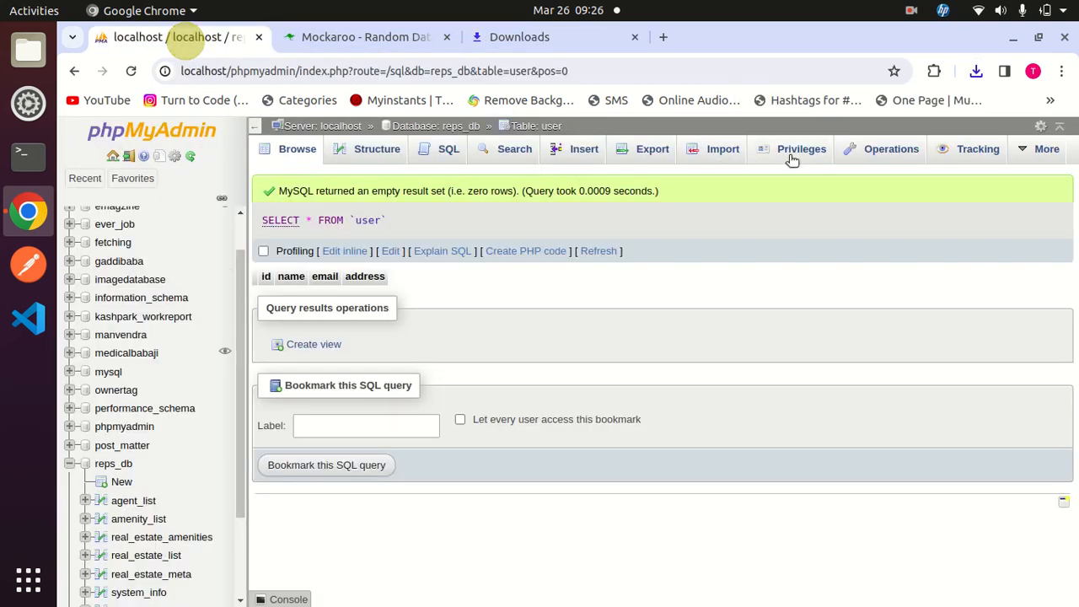
Choose the downloaded user.sql file on the user table's Import page
click(722, 149)
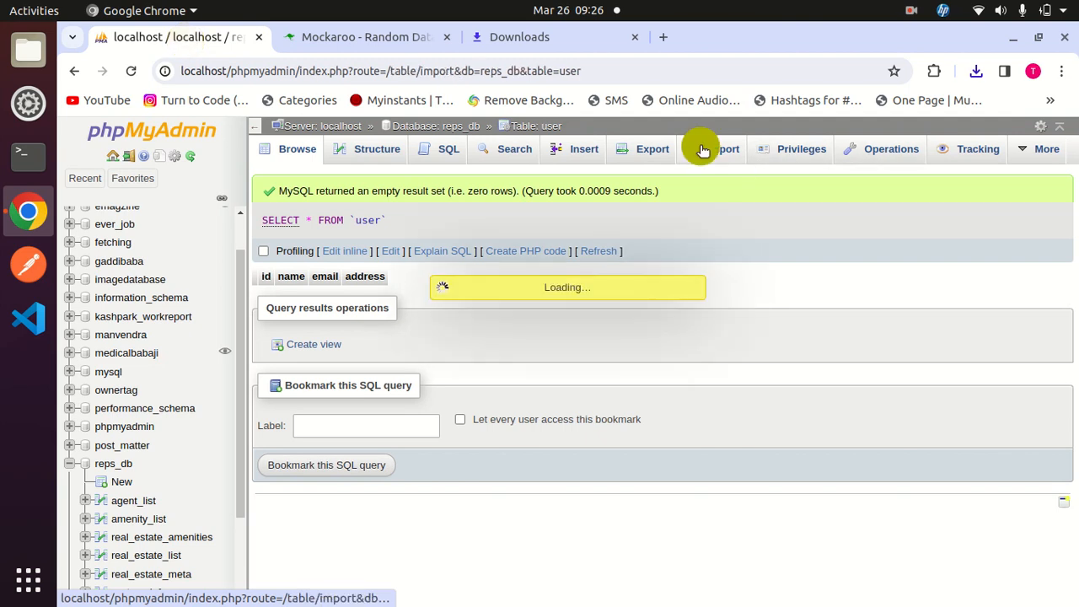
click(722, 149)
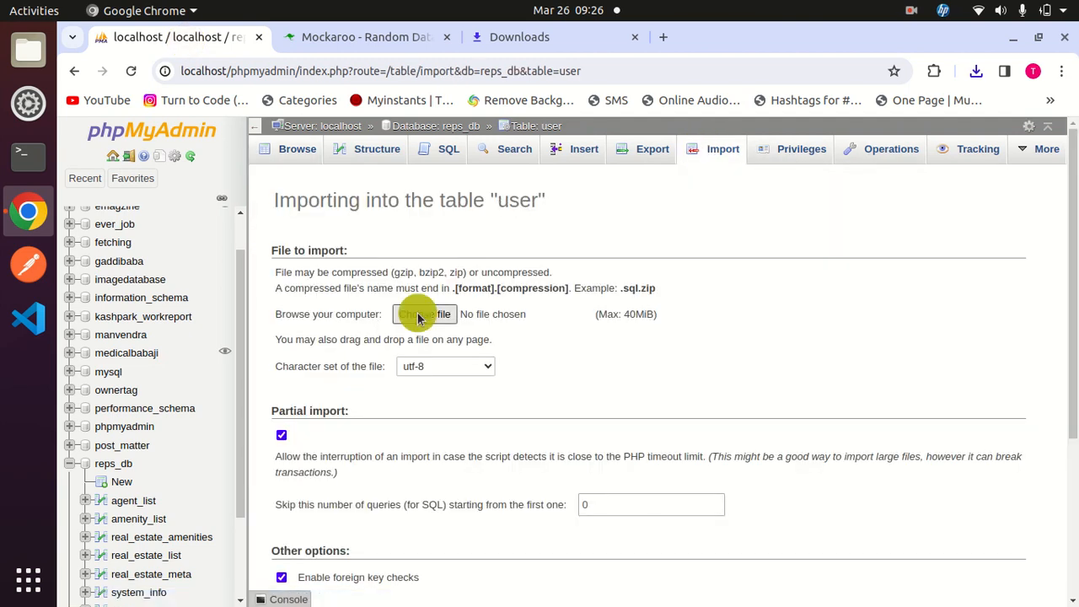
click(424, 313)
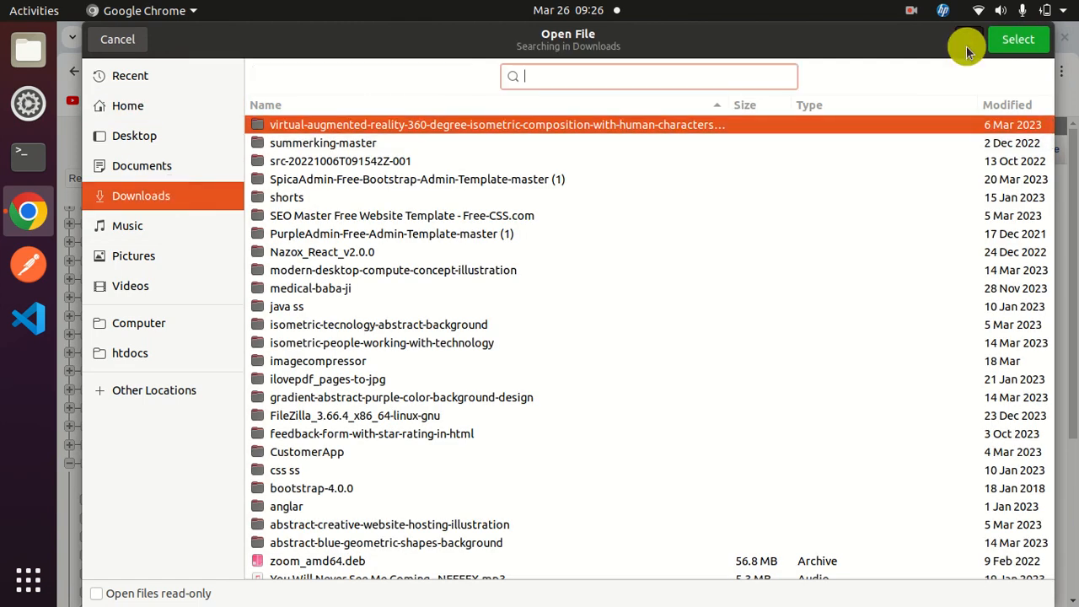
text(user.sql)
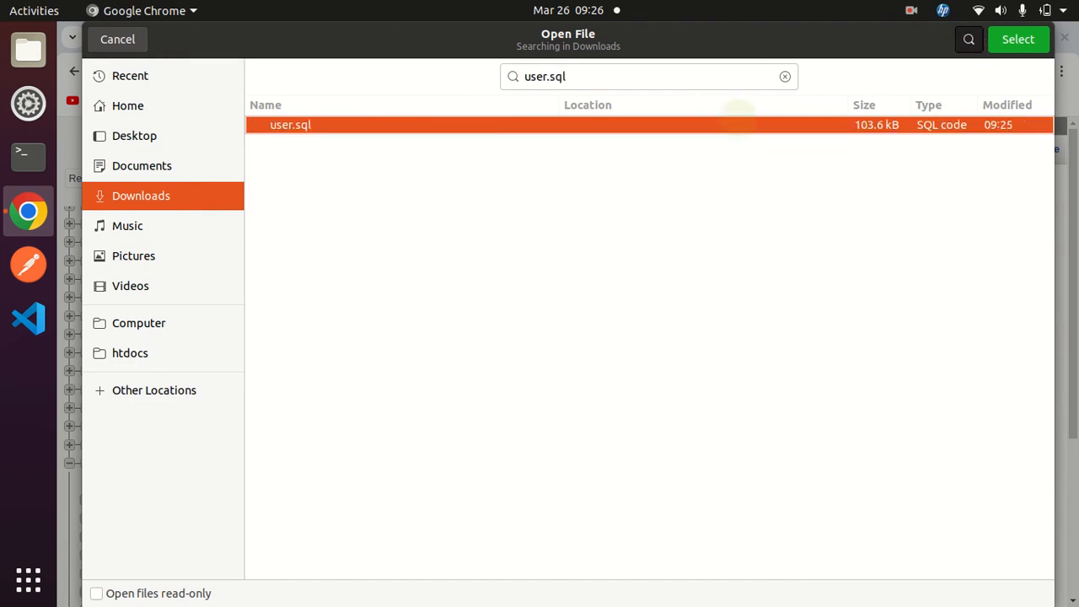
click(1017, 38)
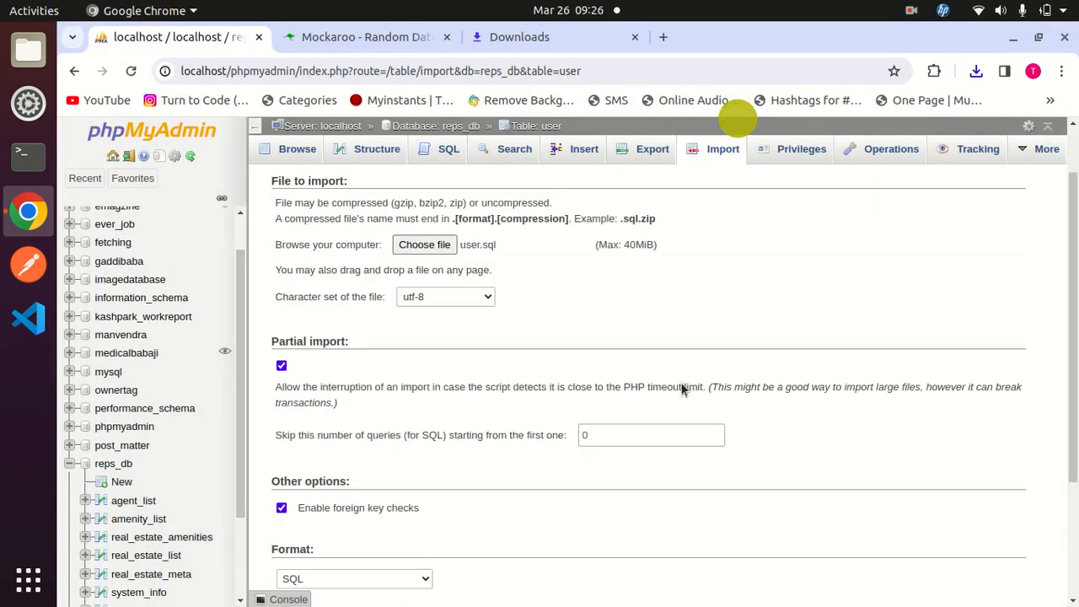
Submit the user.sql import and check the downloads list while it uploads
scroll(down, 3)
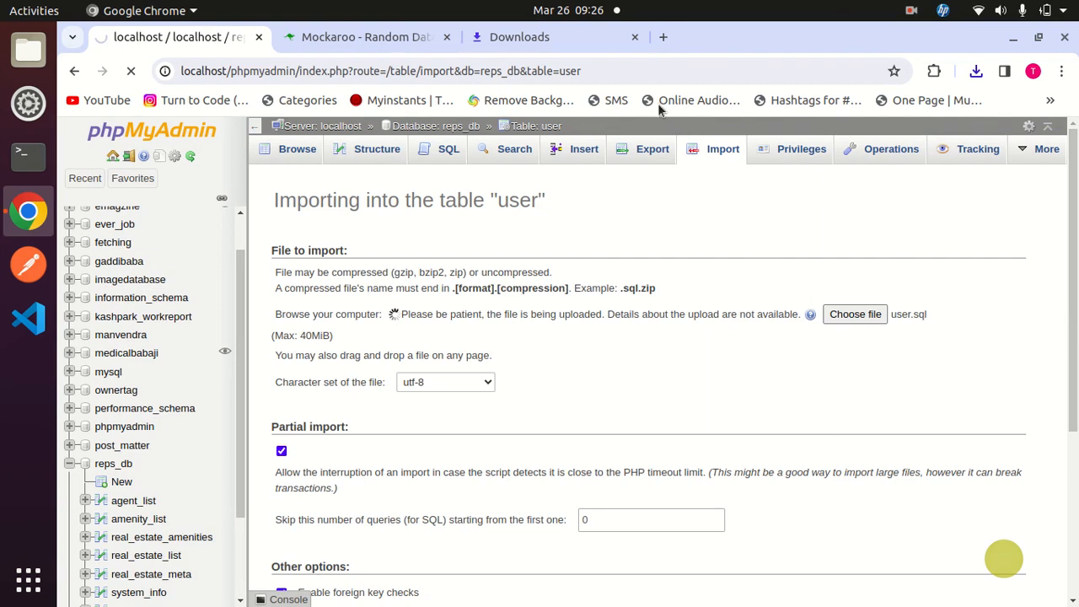
click(519, 37)
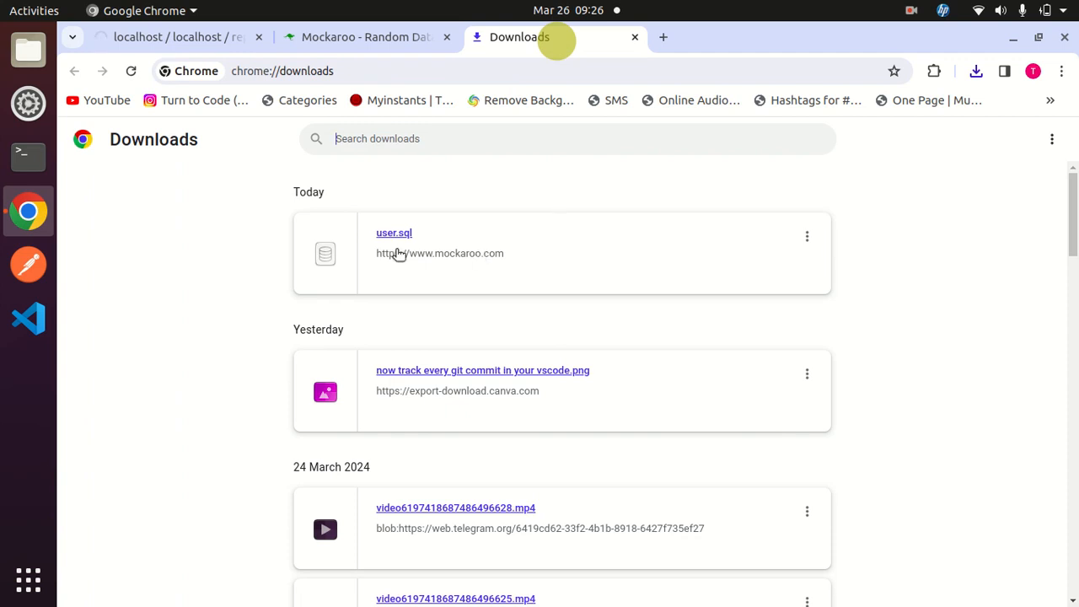
click(177, 37)
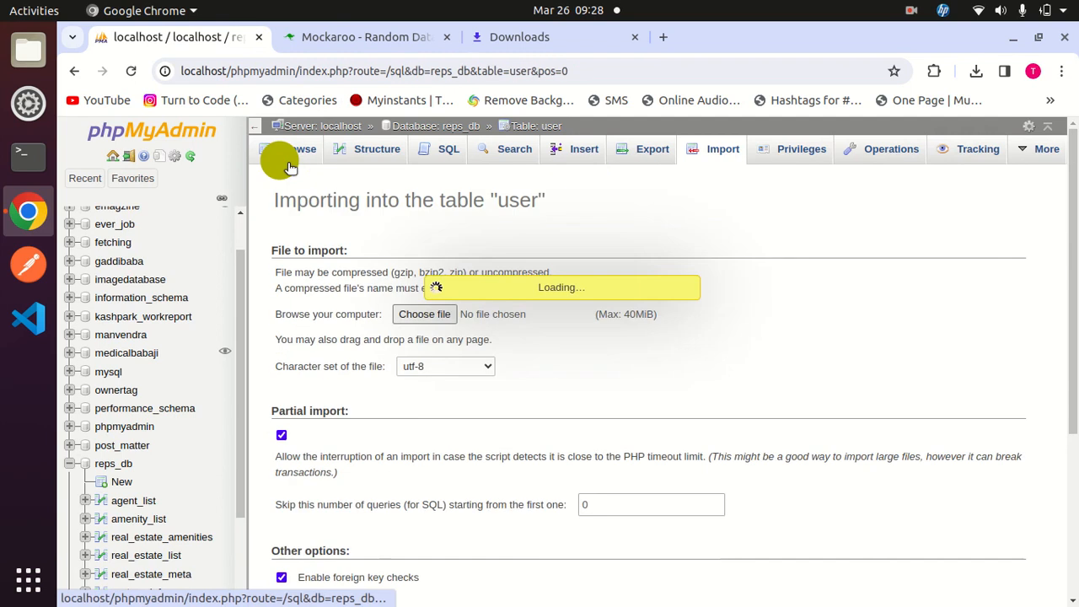
Browse the user table's imported rows of Indian names, emails and cities
click(295, 149)
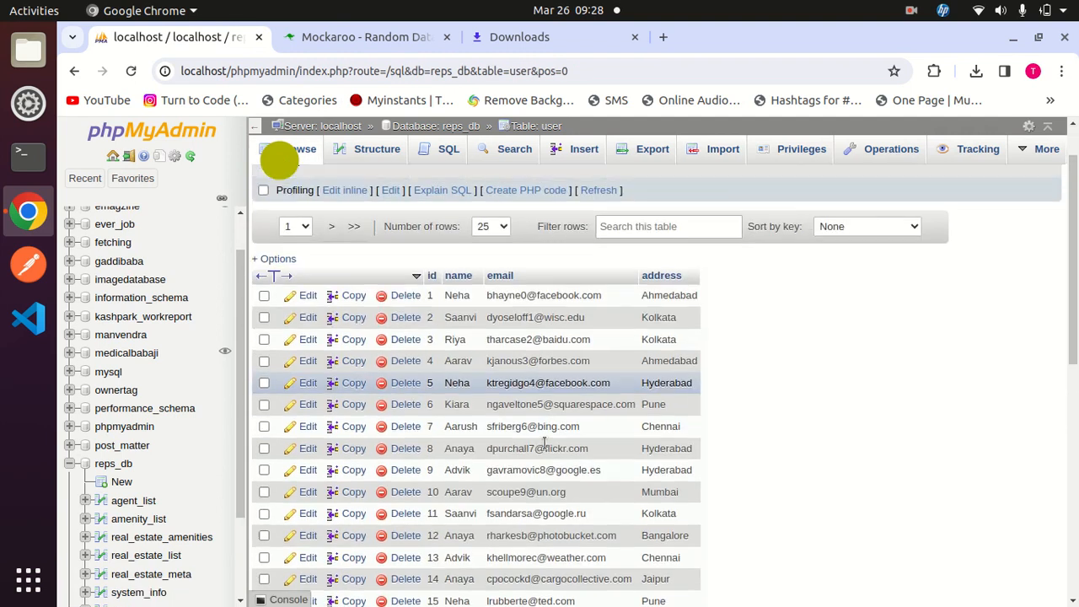
scroll(down, 3)
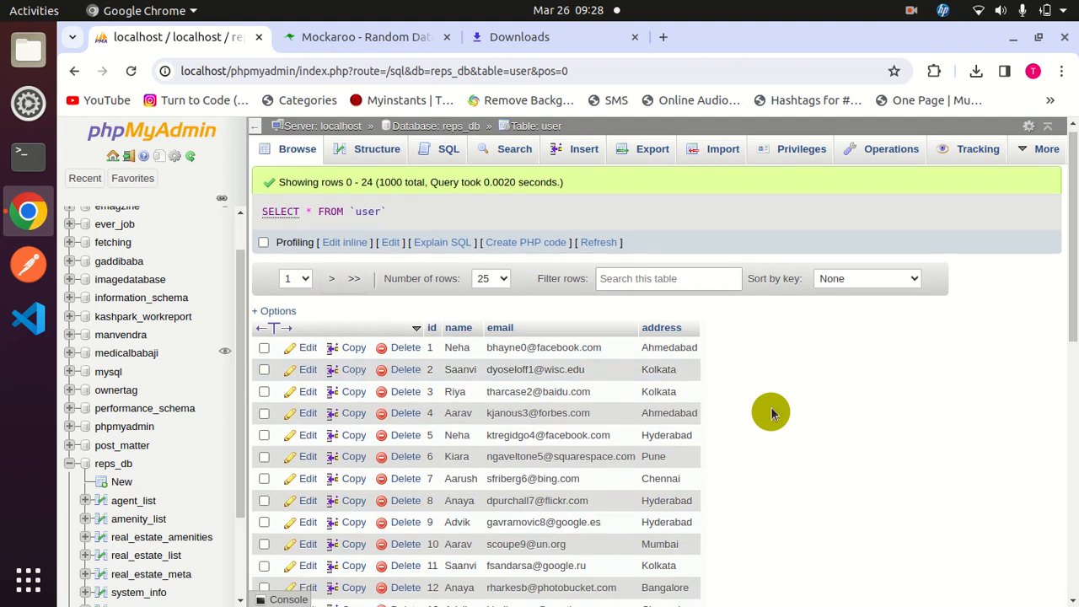
scroll(down, 3)
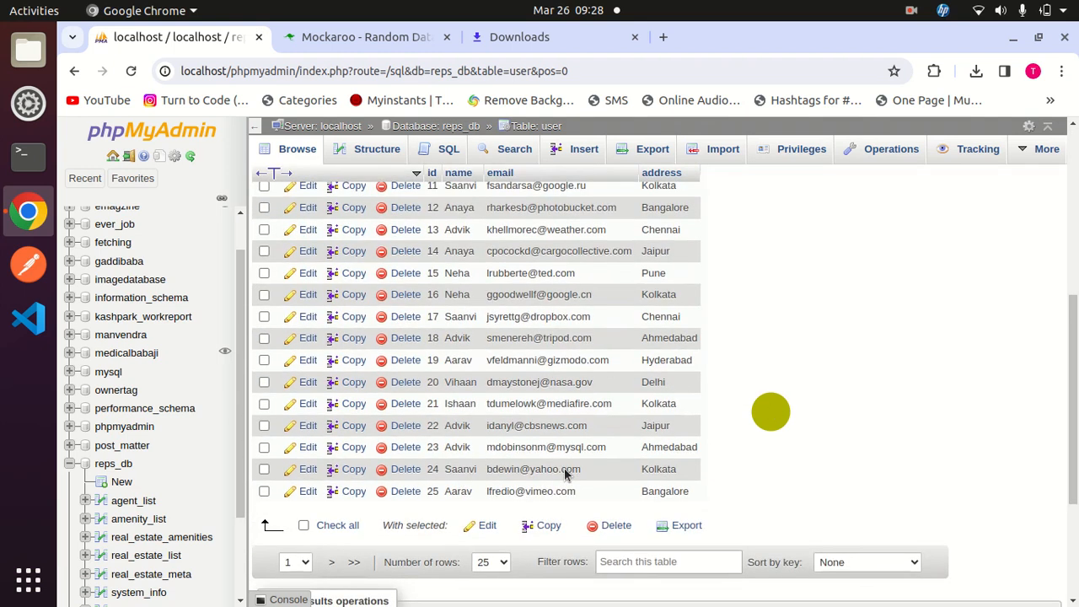